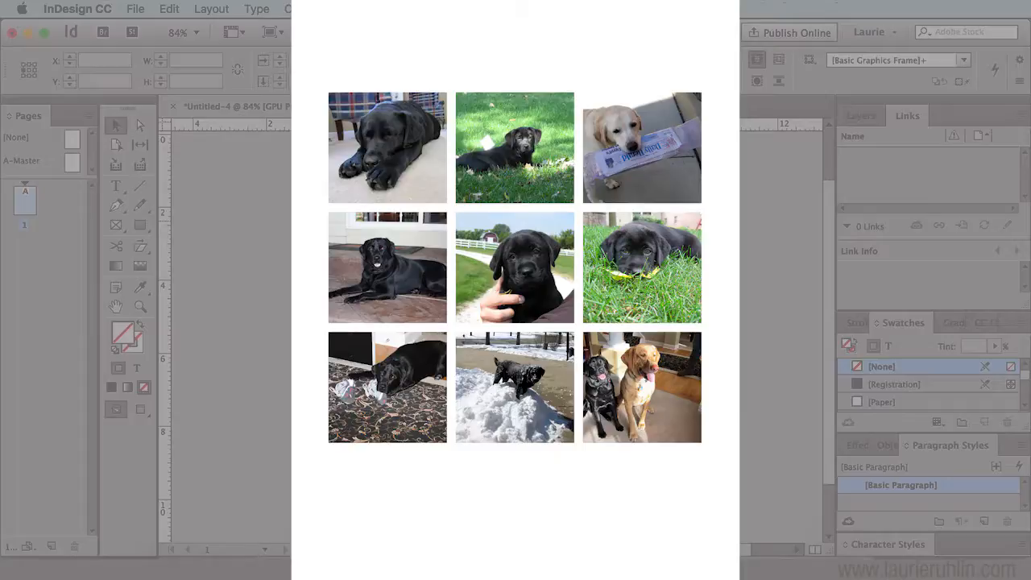
Load the four dog photos from the GRAPHICS folder and start marking a placement area on the page
left_click(135, 9)
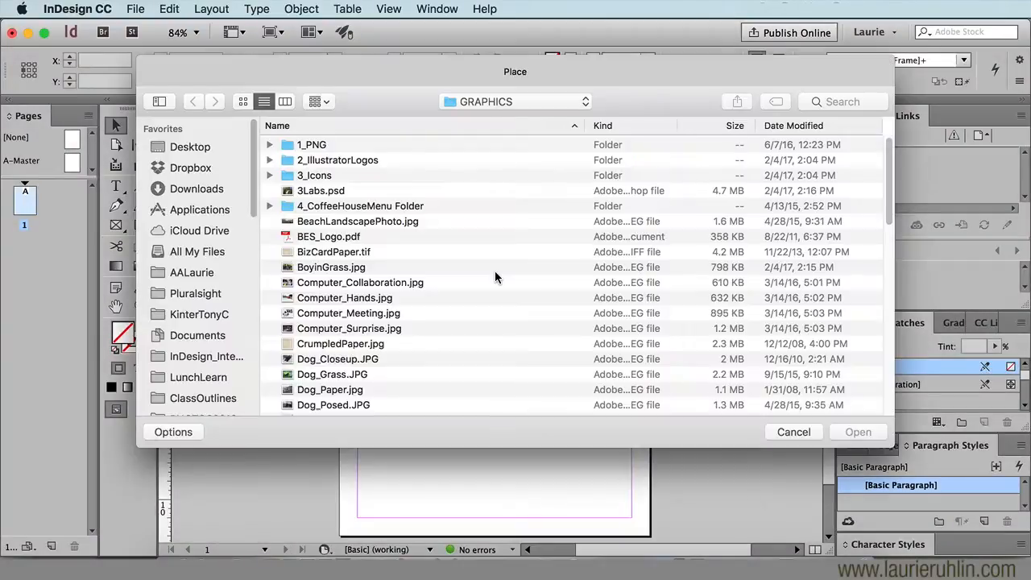
left_click(338, 357)
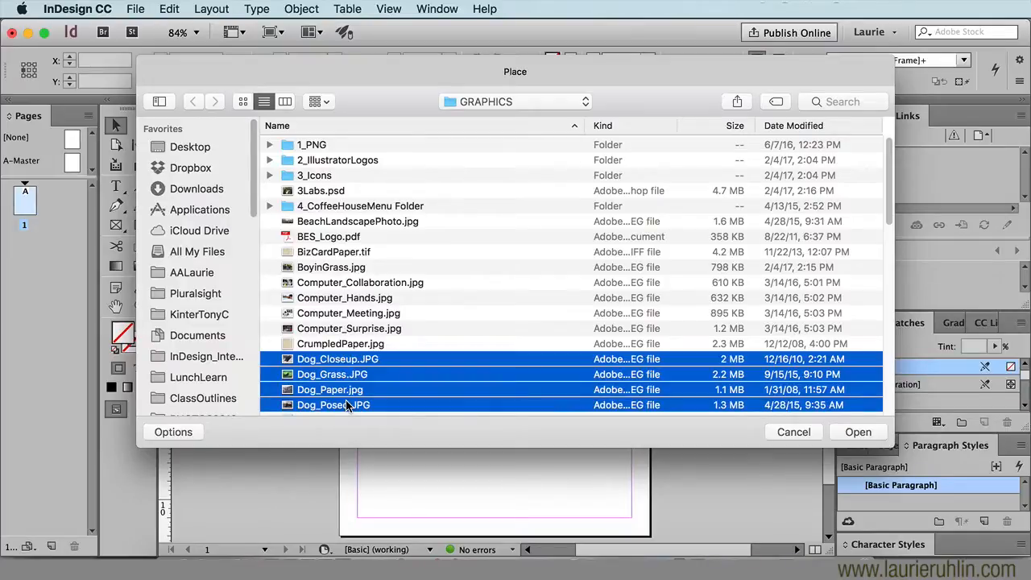
left_click(857, 431)
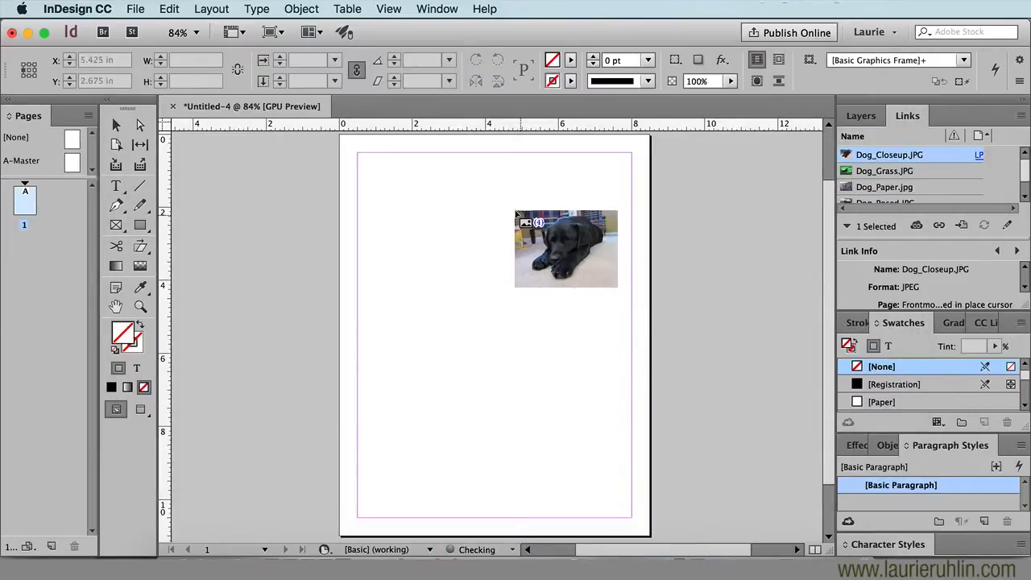
left_click_drag(567, 248, 557, 242)
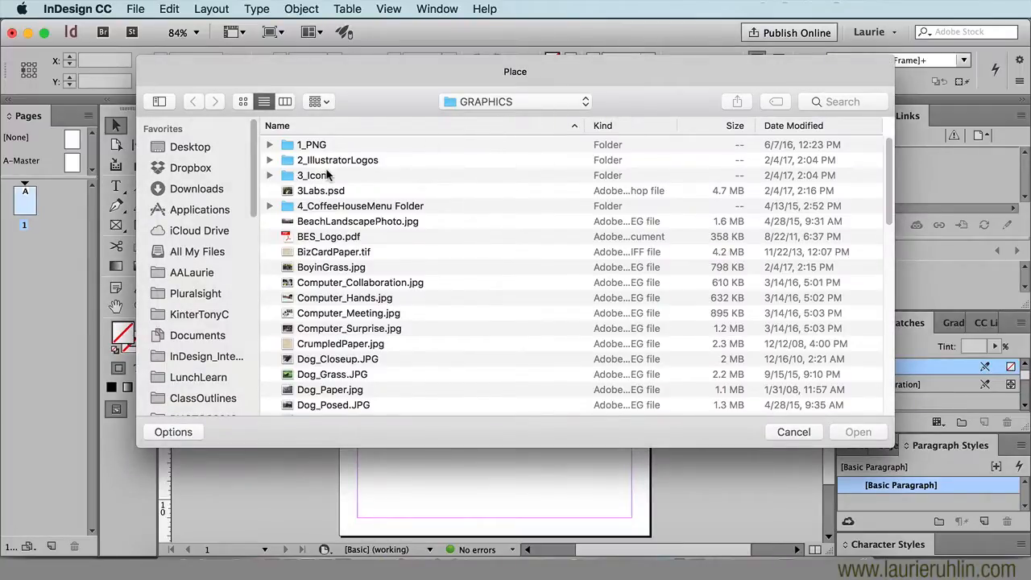
Load the icon files from the 3_Icons folder and drag out a placement grid across the page
double_click(314, 174)
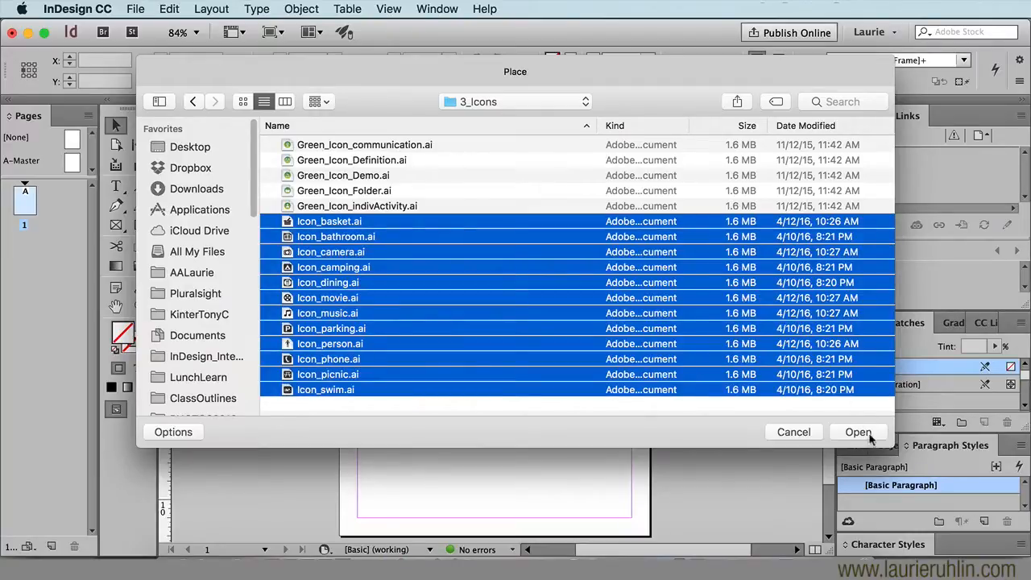
left_click(856, 432)
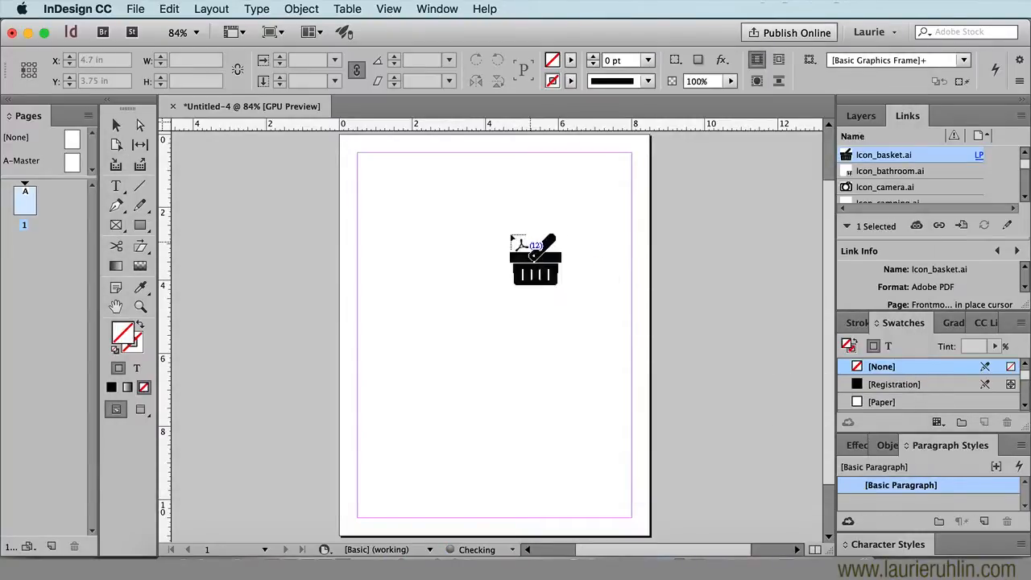
left_click_drag(535, 259, 436, 238)
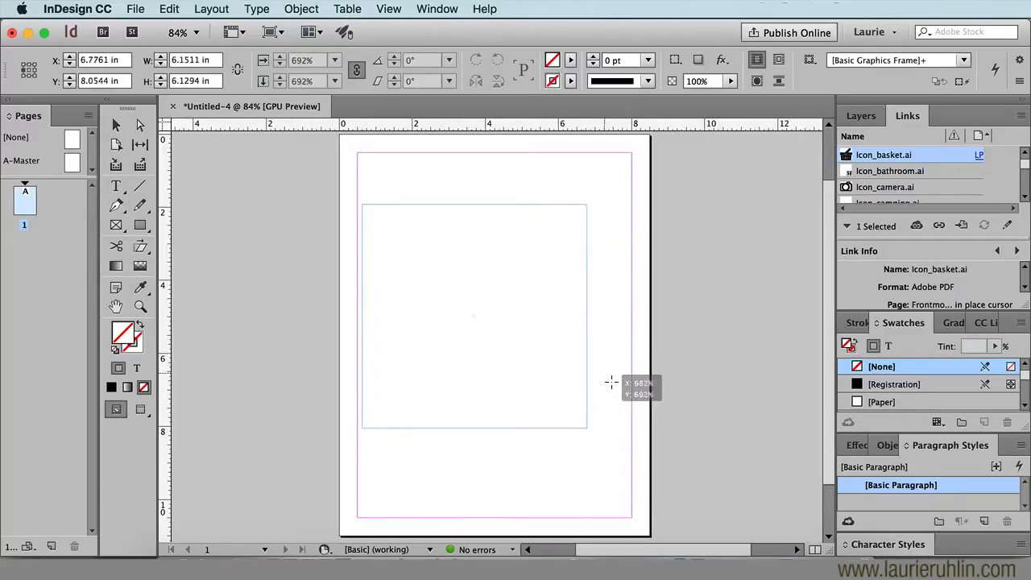
left_click_drag(588, 427, 615, 391)
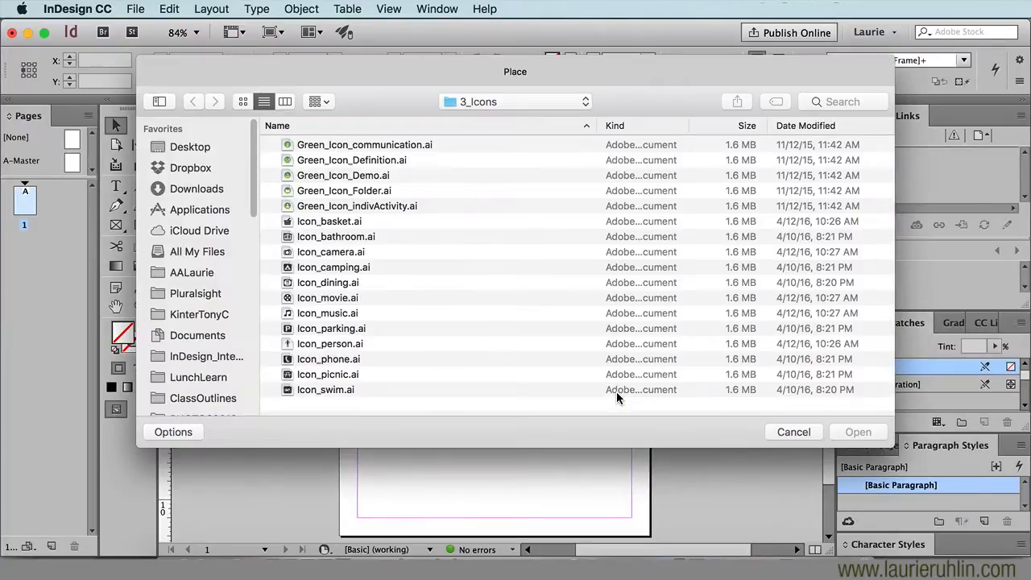
left_click(326, 388)
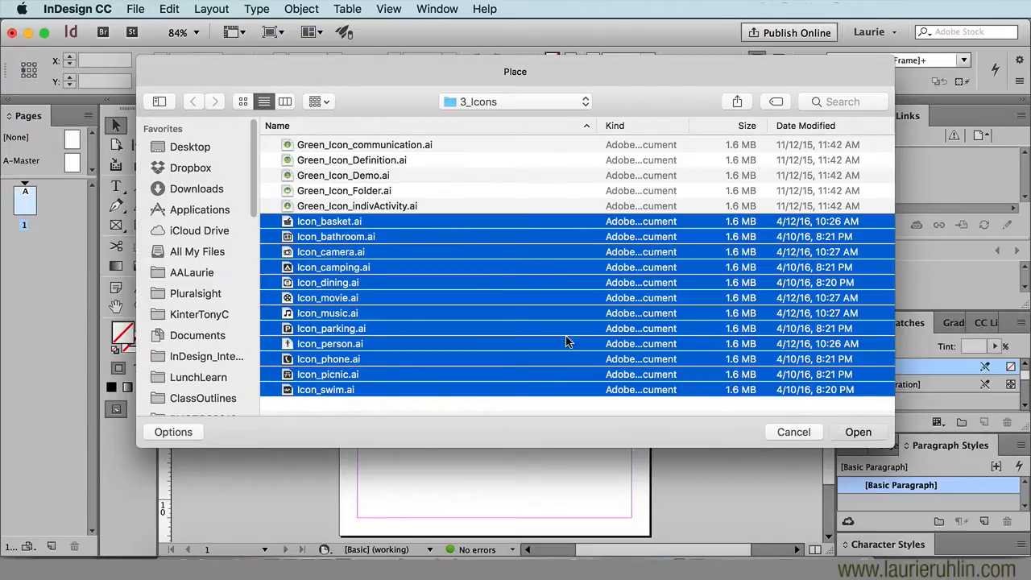
left_click(857, 431)
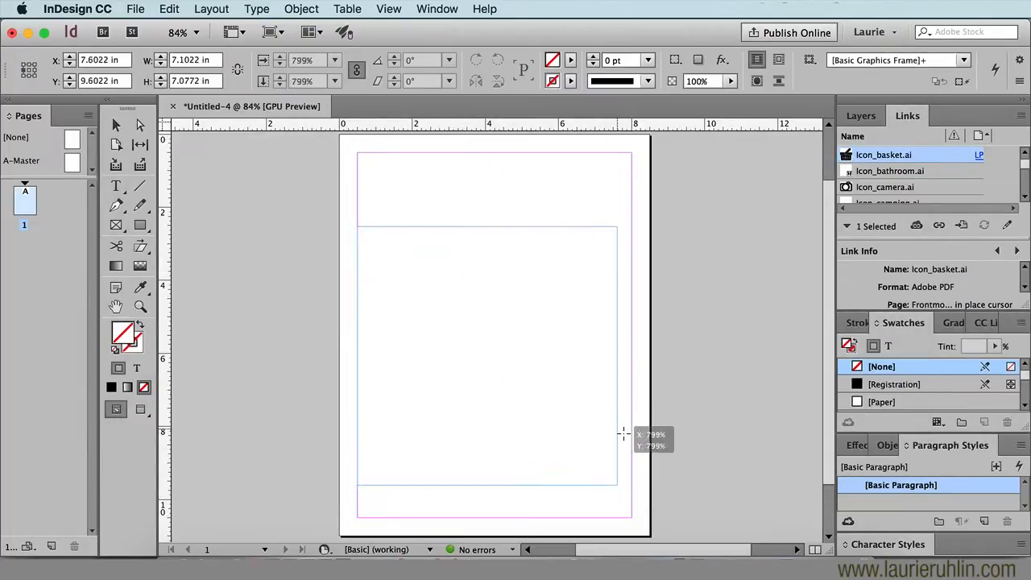
left_click_drag(618, 435, 628, 441)
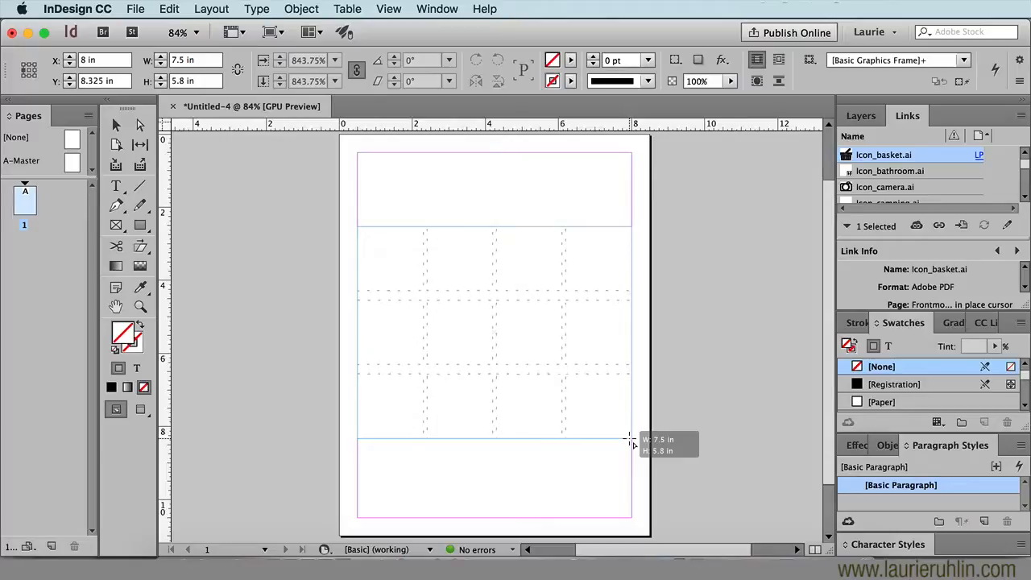
key("cmd+up")
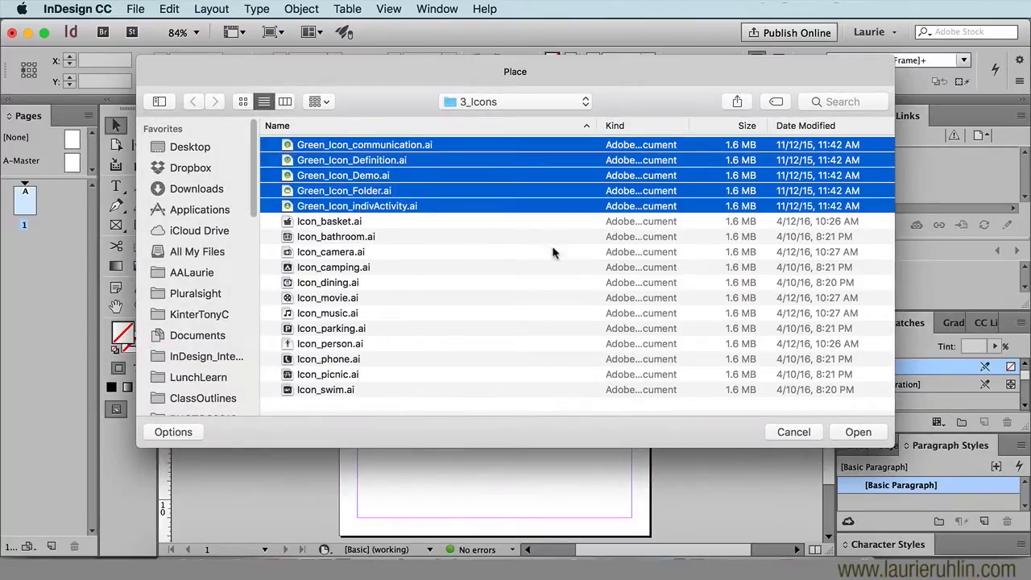
Place the five green icons in a single row near the top-left and scale the row down
left_click(857, 431)
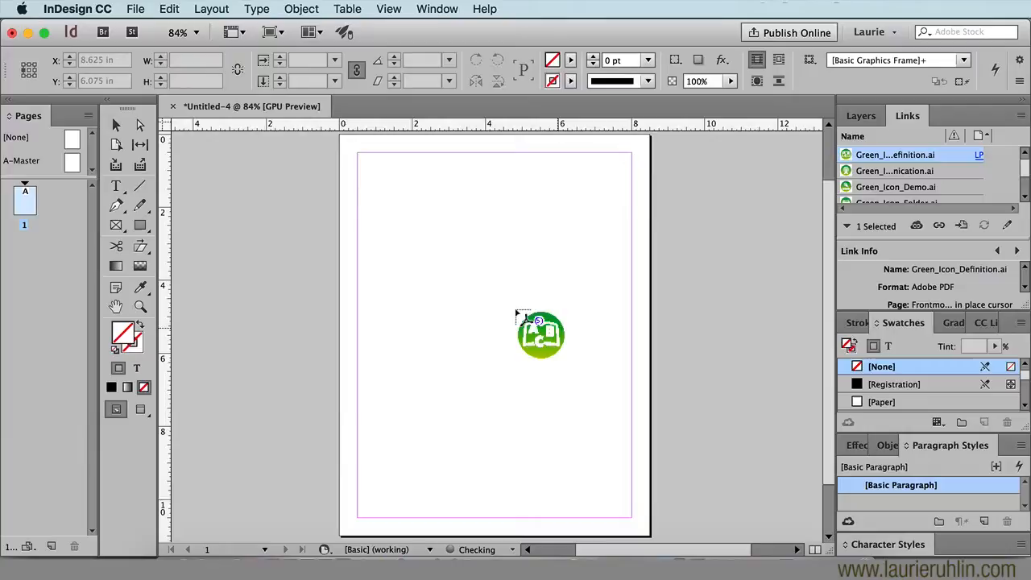
left_click_drag(541, 333, 383, 275)
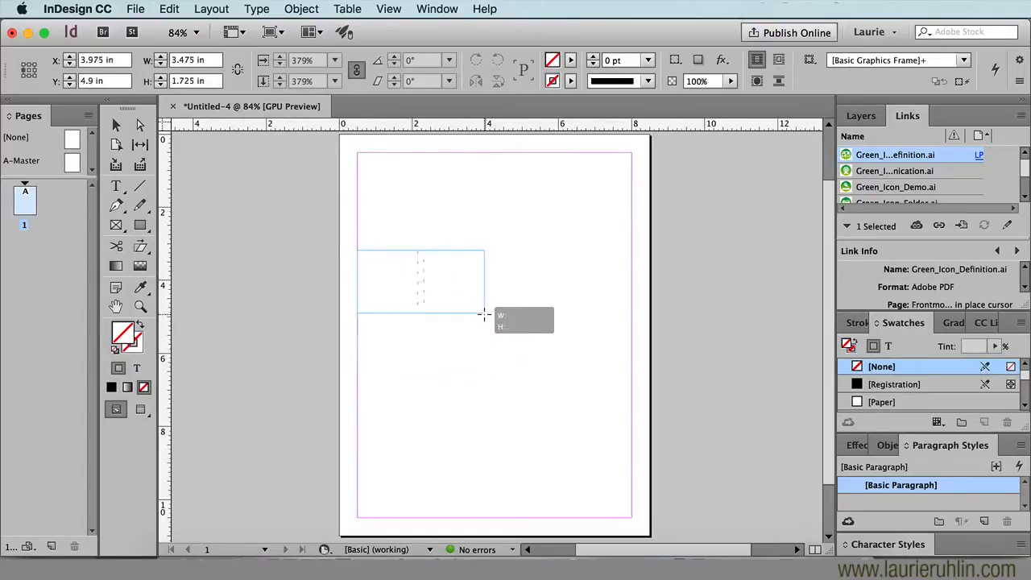
left_click_drag(483, 314, 550, 303)
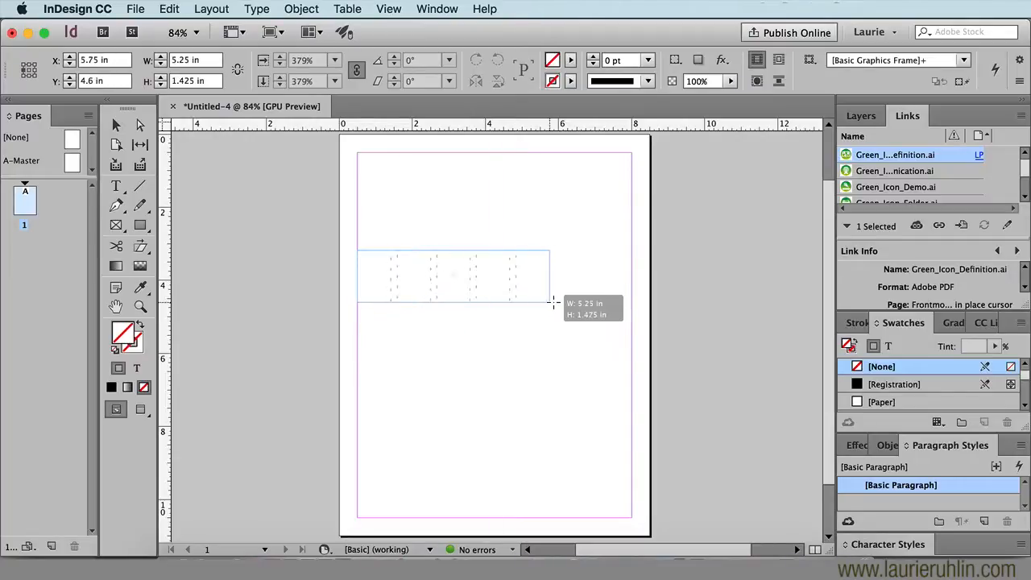
left_click_drag(554, 302, 588, 303)
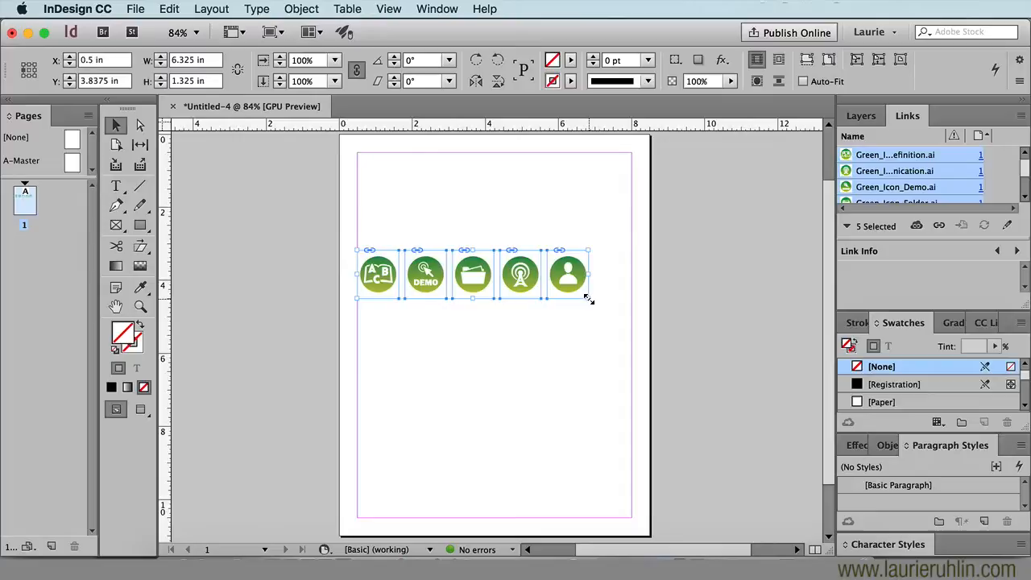
left_click_drag(588, 298, 567, 286)
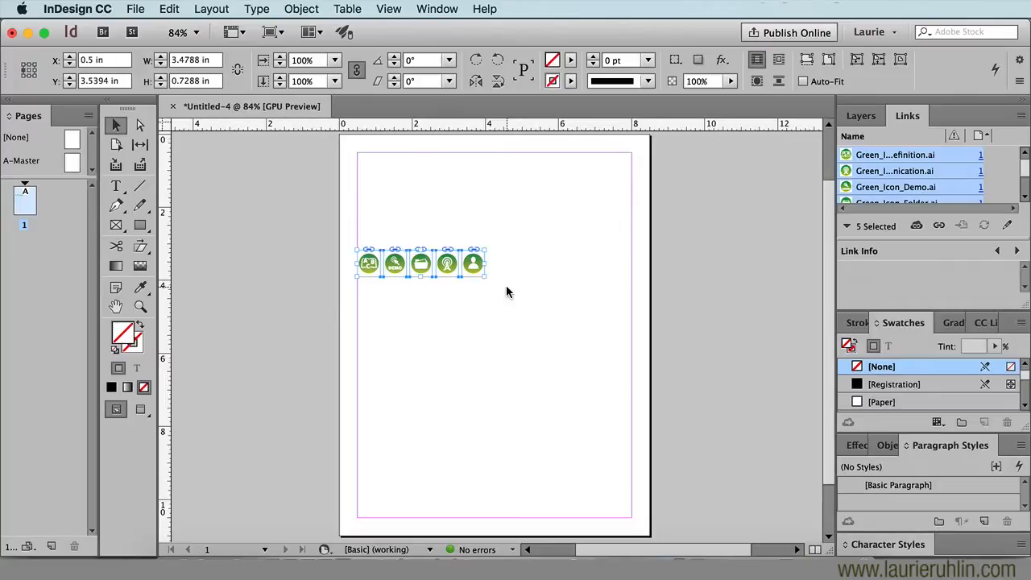
left_click(563, 268)
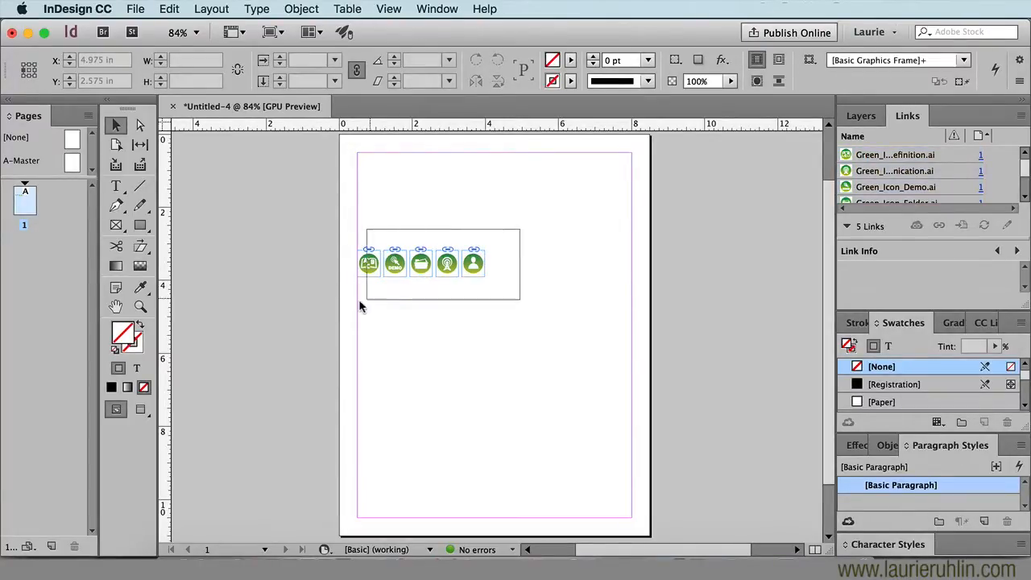
Delete the icons and load the four dog photos from the GRAPHICS folder instead
key("delete")
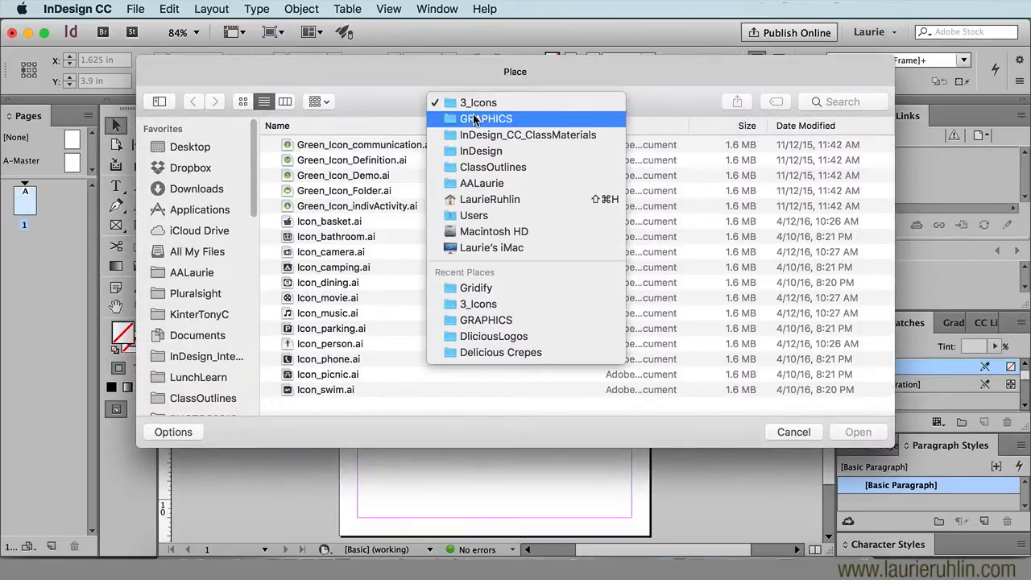
left_click(487, 119)
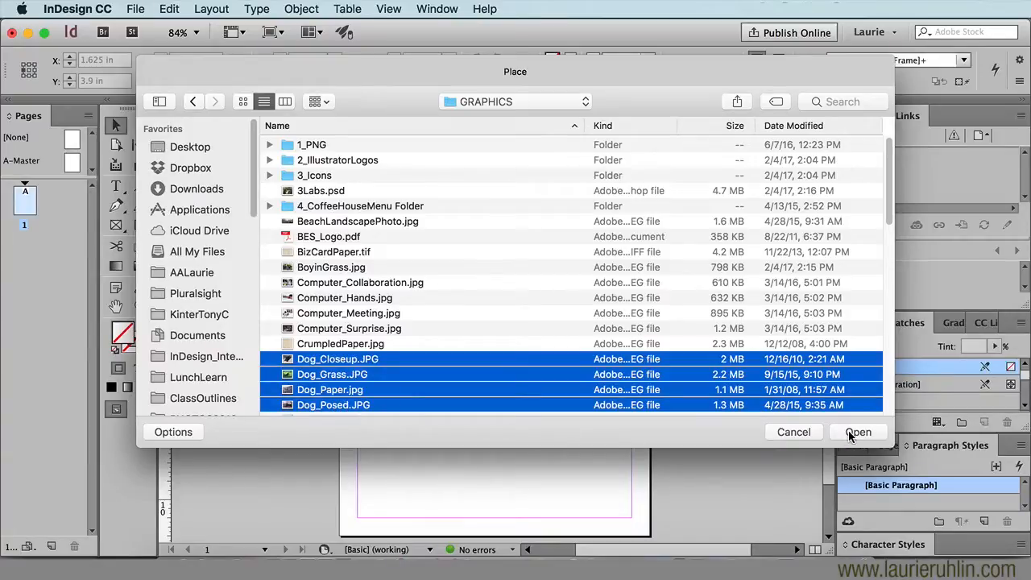
left_click(857, 431)
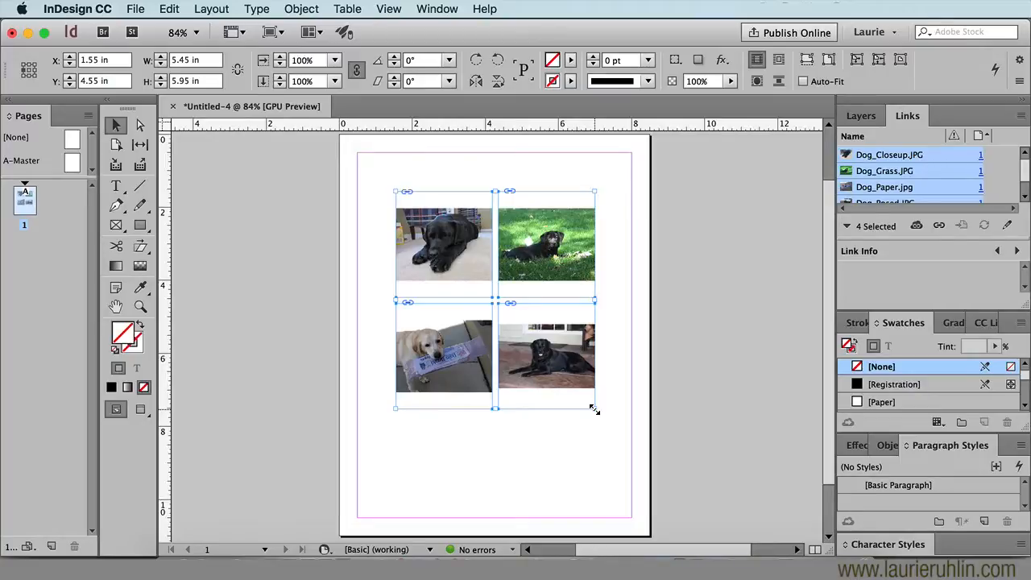
mouse_move(551, 332)
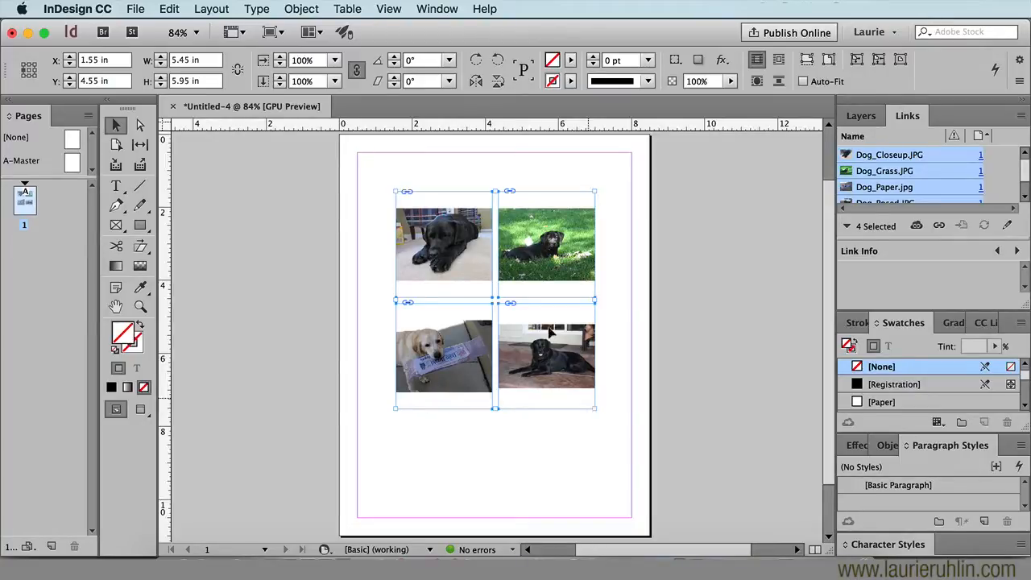
Apply Fill Frame Proportionally so the four dog photos fill their 2x2 frames
left_click(301, 10)
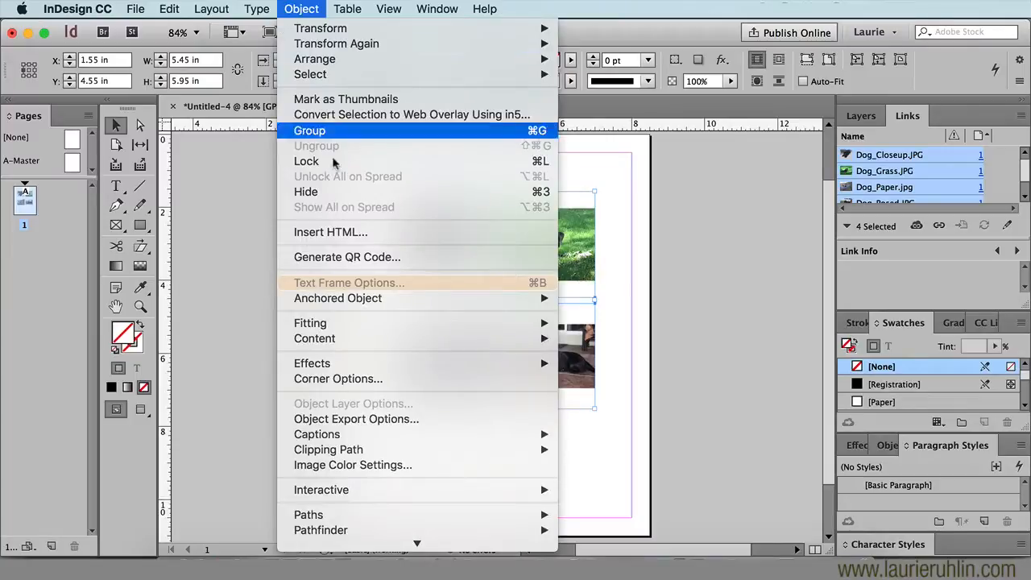
mouse_move(518, 323)
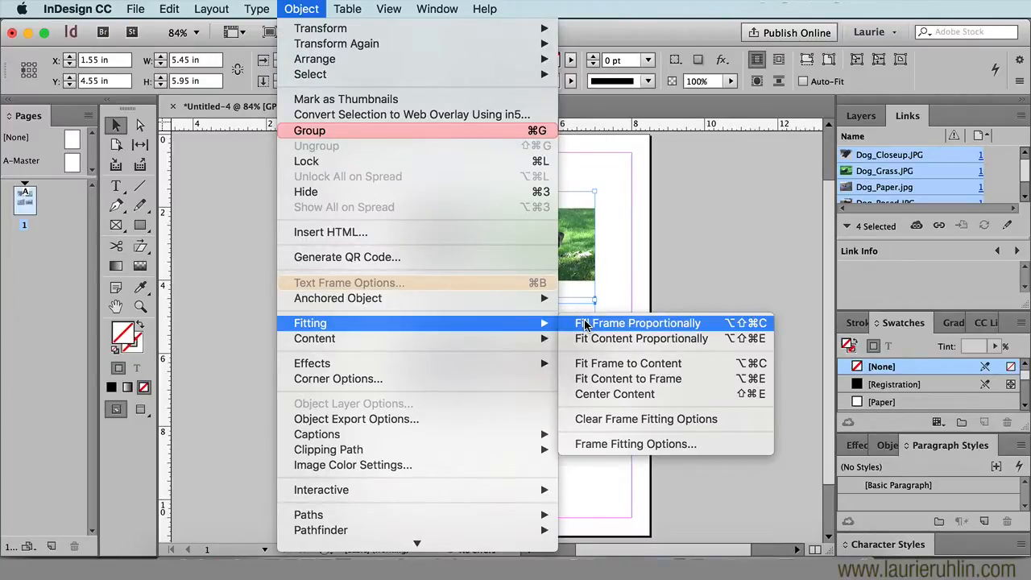
left_click(638, 322)
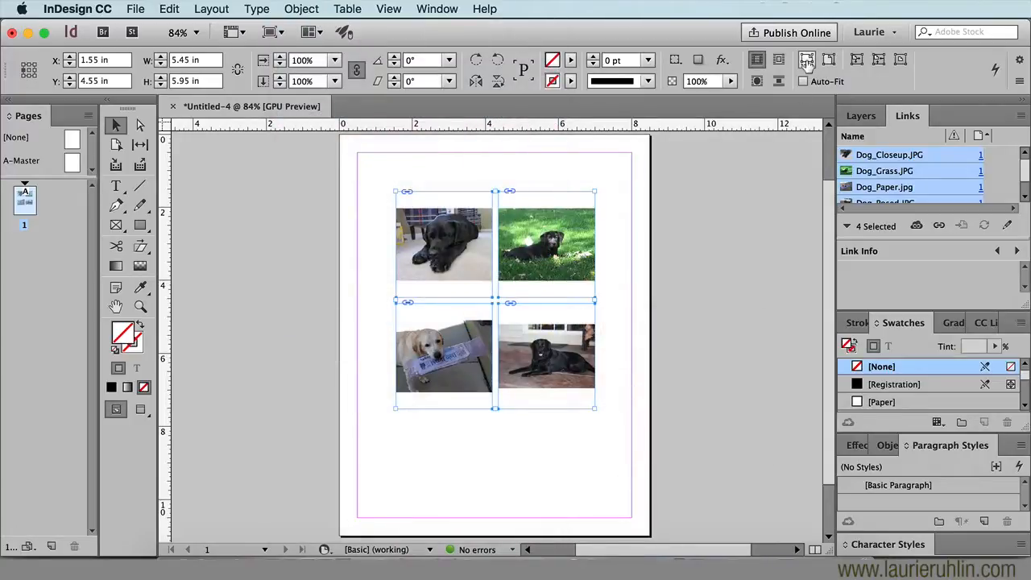
mouse_move(807, 64)
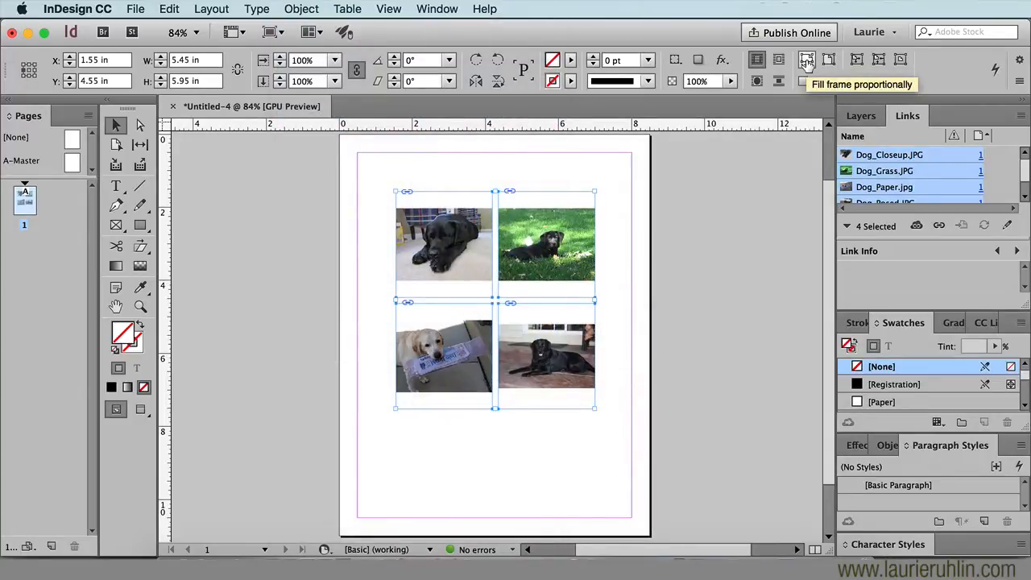
left_click(807, 64)
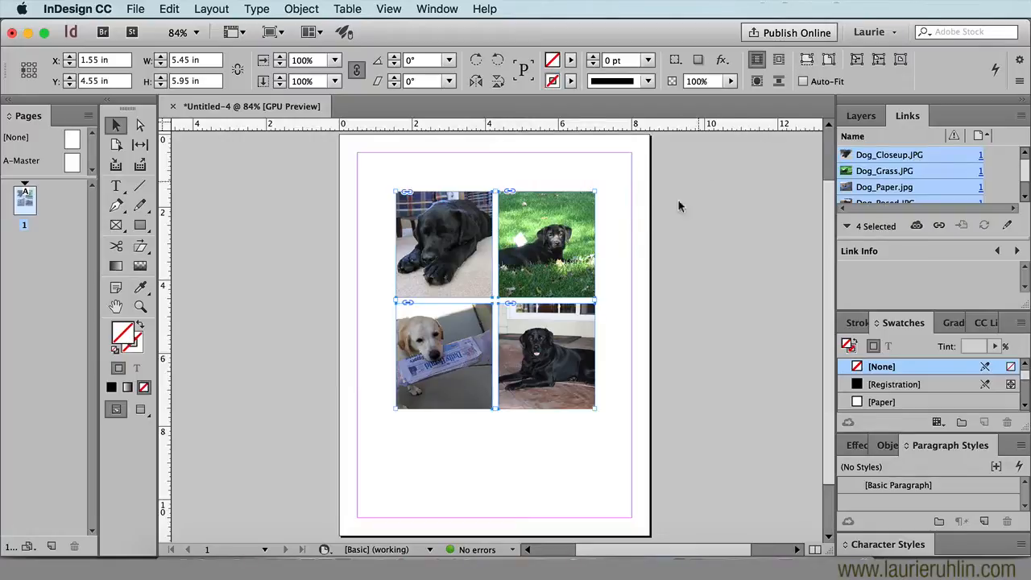
mouse_move(637, 245)
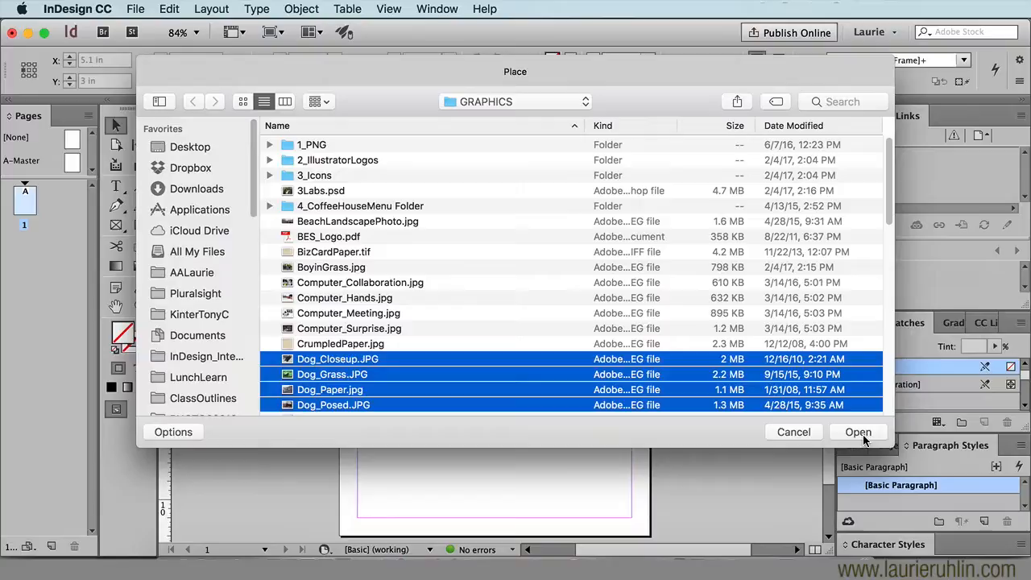
Place the four dog photos as a row across the top and fill each frame proportionally
left_click(857, 431)
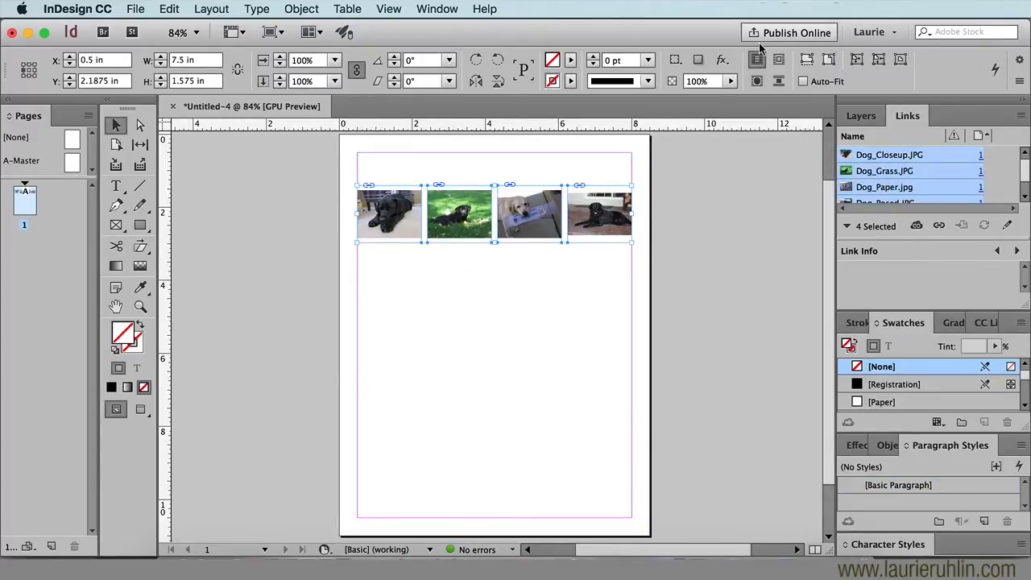
left_click(805, 57)
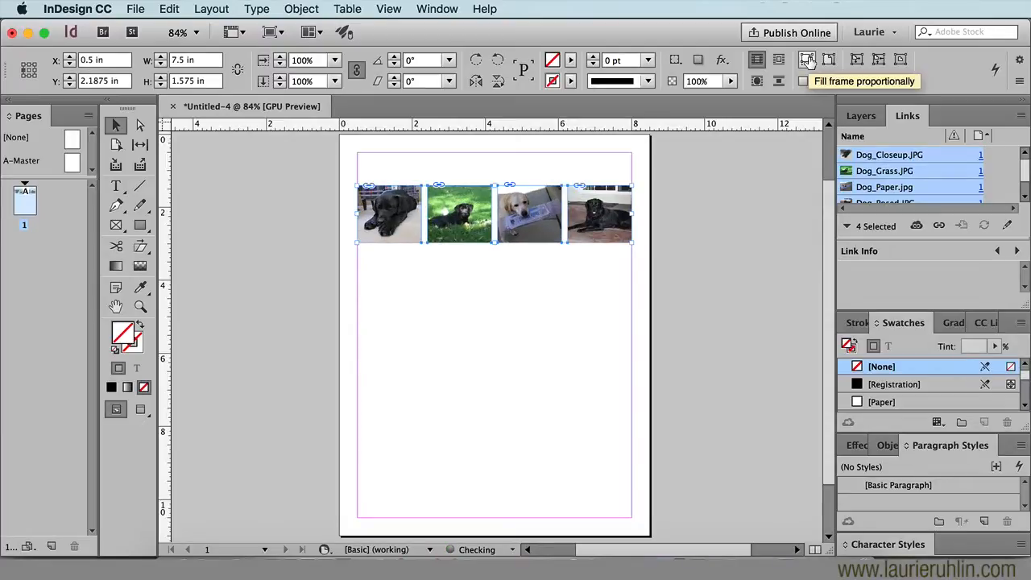
left_click(458, 301)
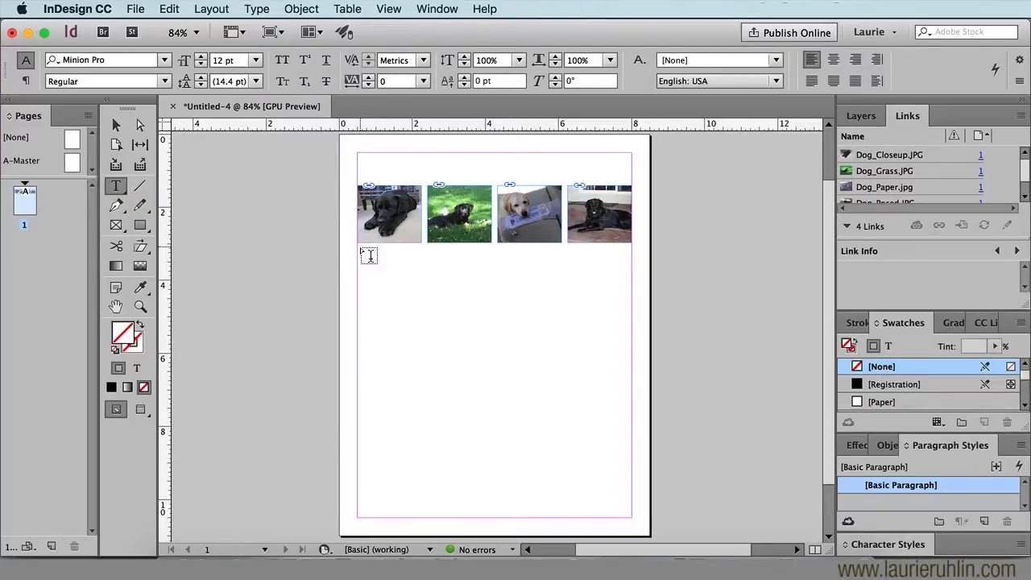
Draw a row of four empty text frames beneath the photos and put the cursor in the first one
left_click_drag(360, 254, 538, 277)
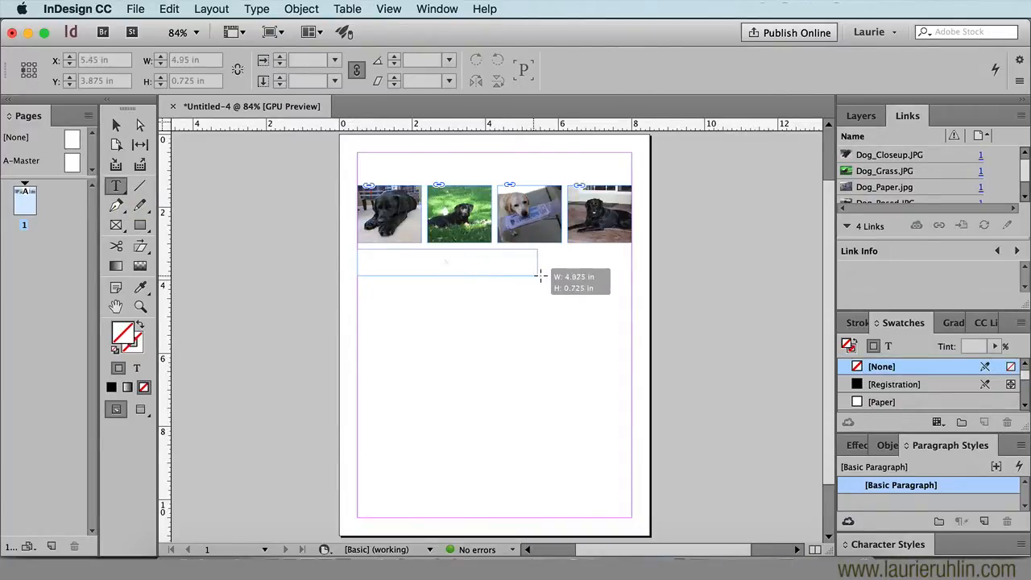
left_click_drag(541, 277, 631, 277)
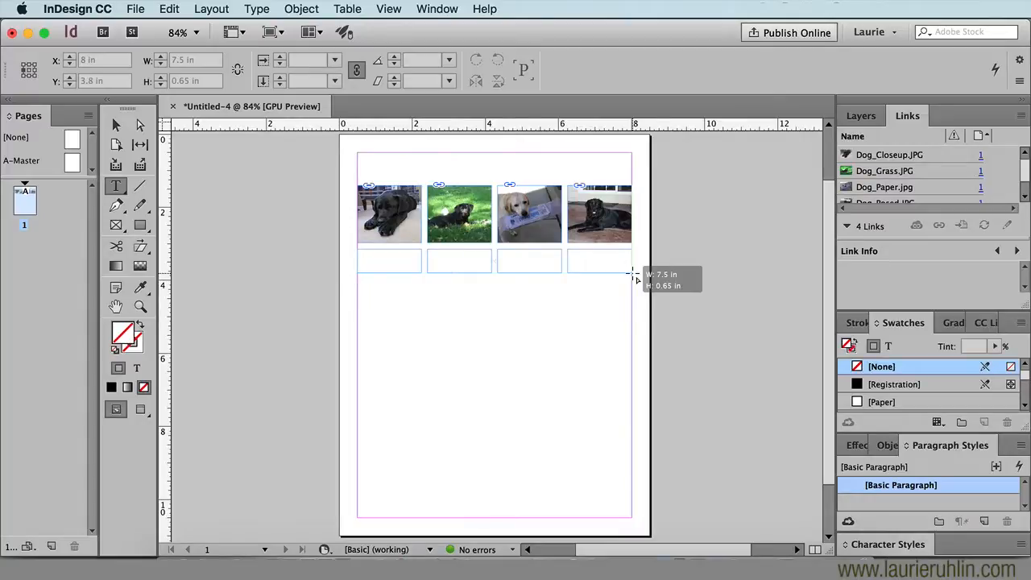
left_click_drag(632, 277, 631, 266)
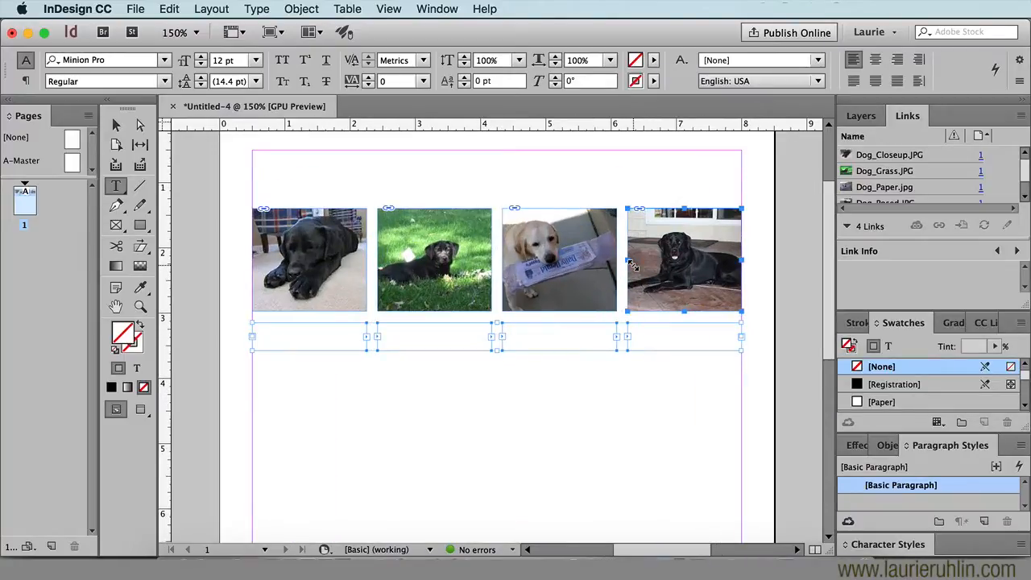
left_click(270, 336)
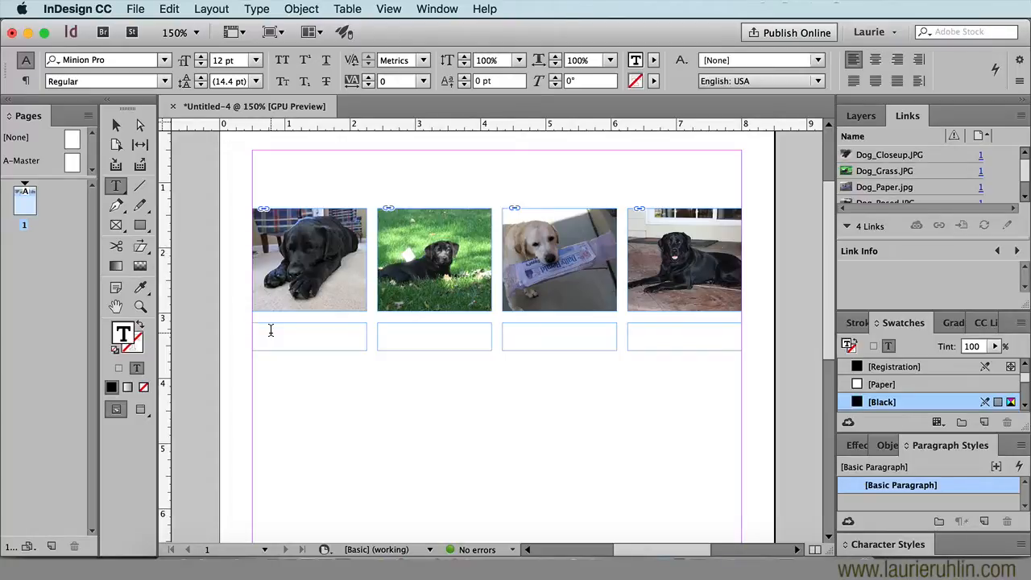
Type the captions dog 1, dog 2, dog 3 and dog 4 in the four text frames
type("dog 1")
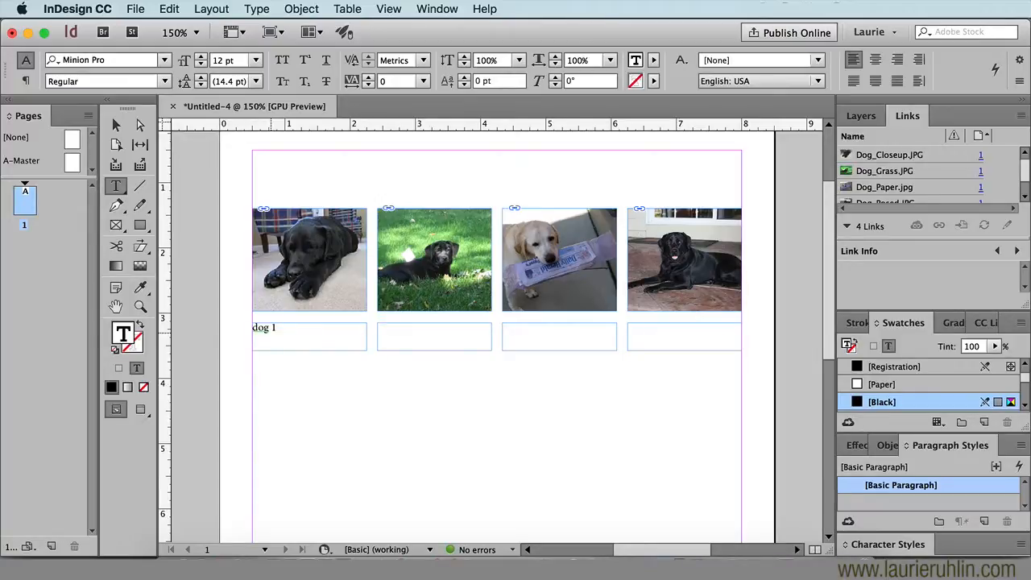
left_click(433, 336)
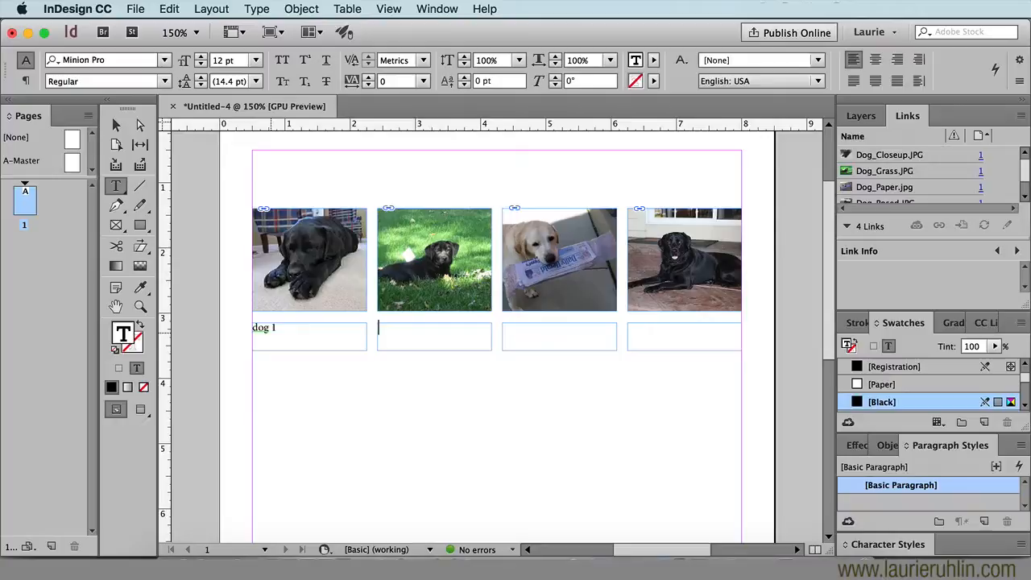
type("dog 2")
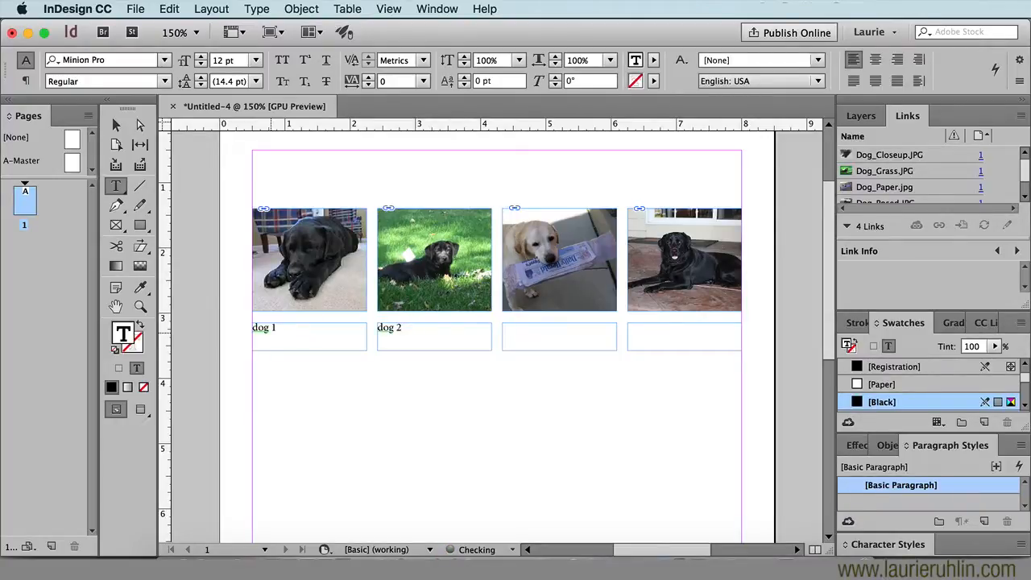
type("dog 3")
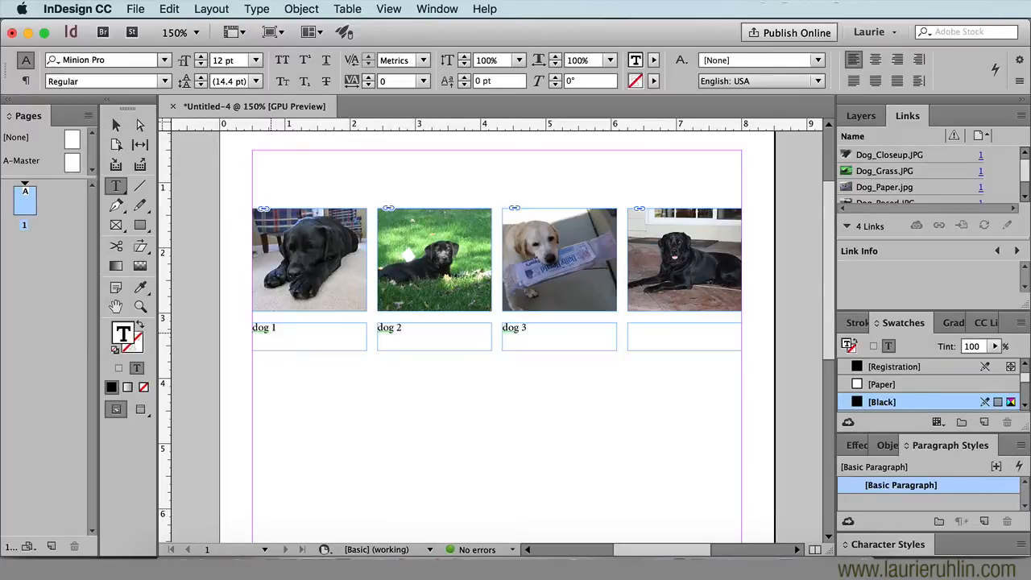
type("dog 4")
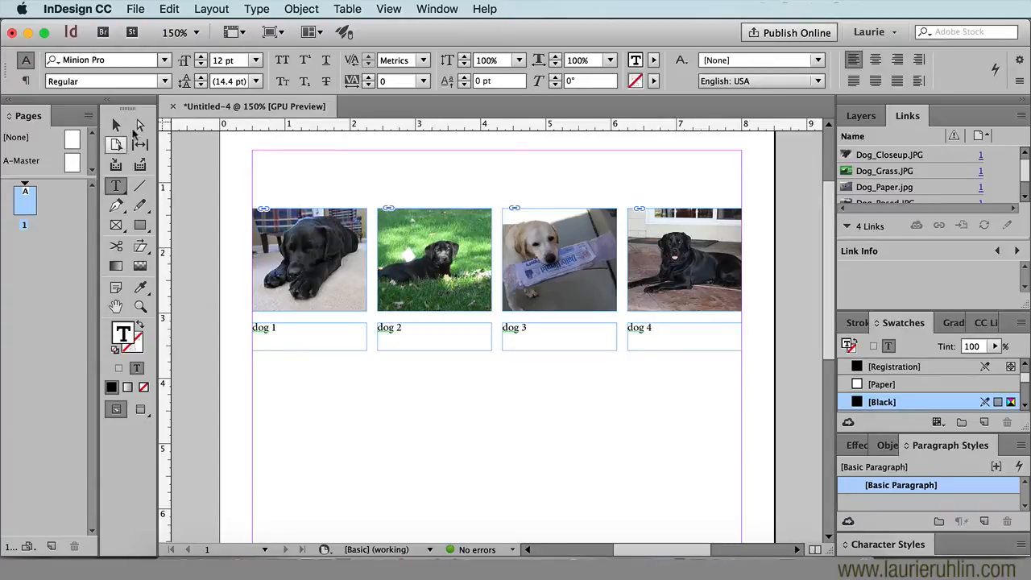
Run the story-splitting script from the Scripts panel and close the panel
left_click(436, 9)
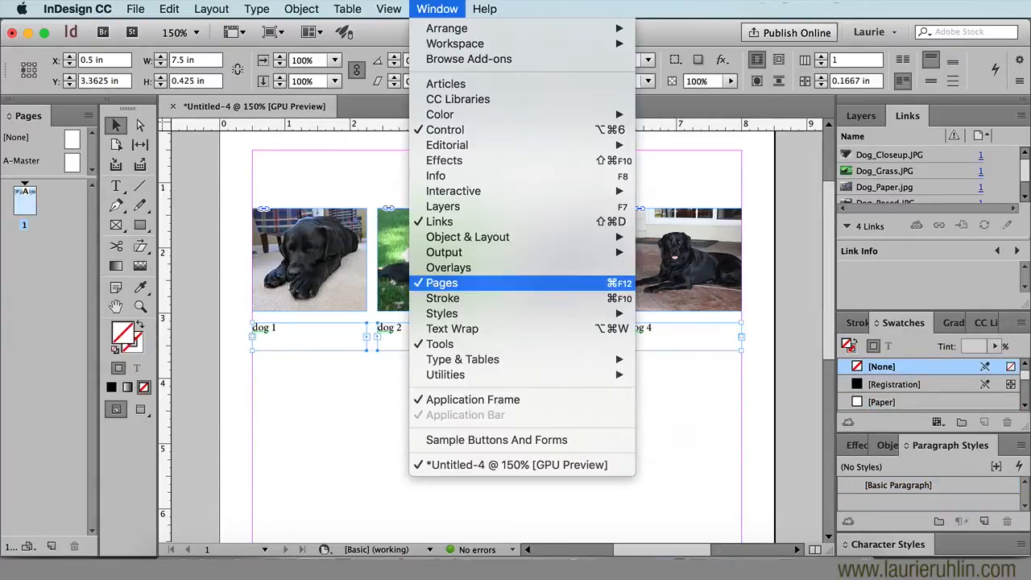
mouse_move(445, 373)
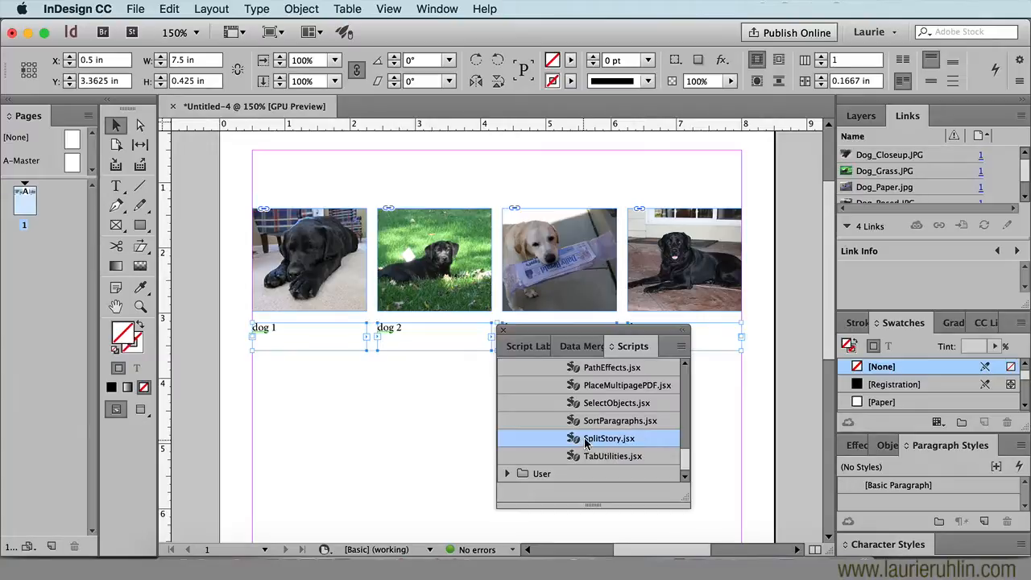
mouse_move(612, 442)
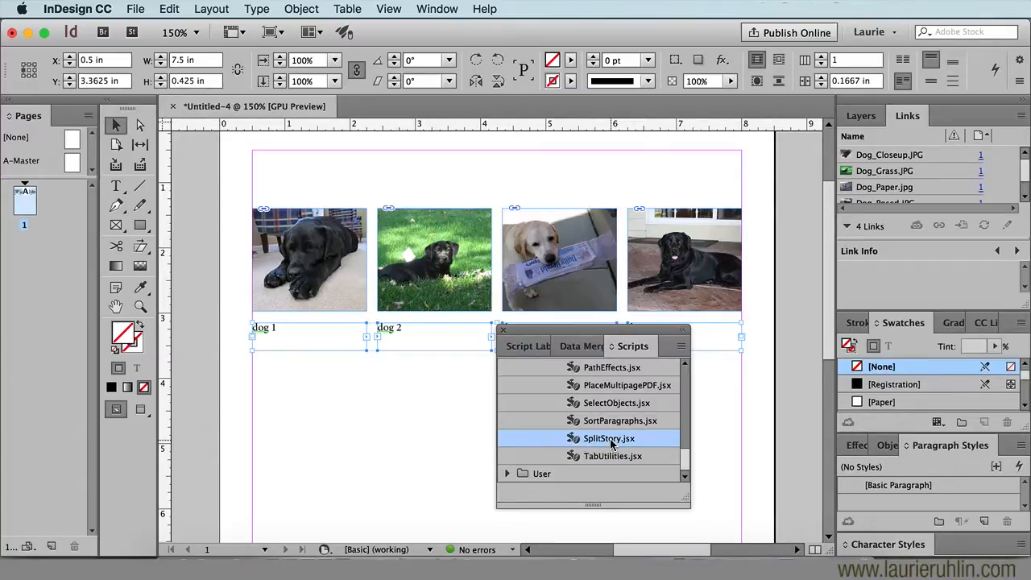
scroll("up", 3)
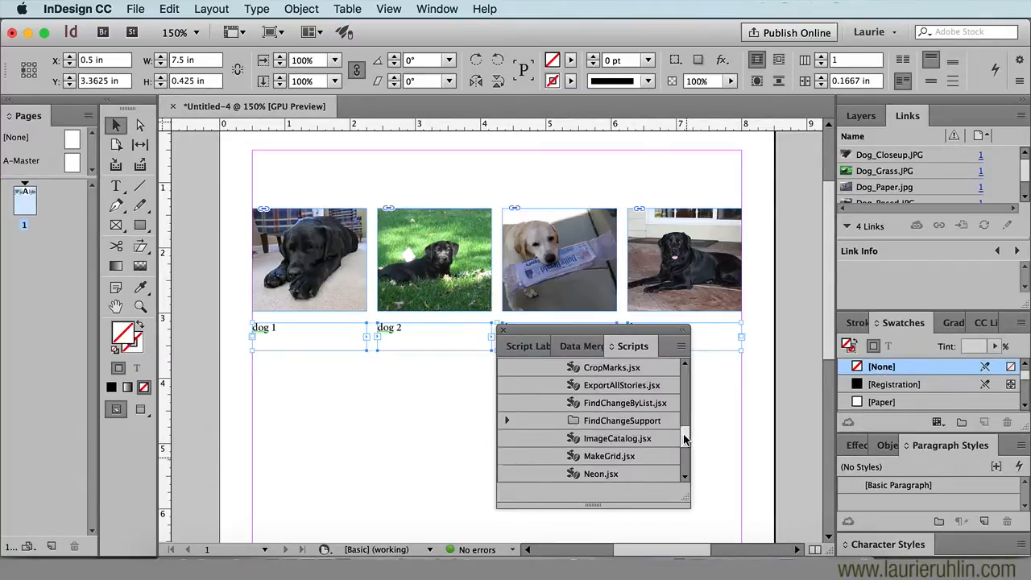
scroll("down", 3)
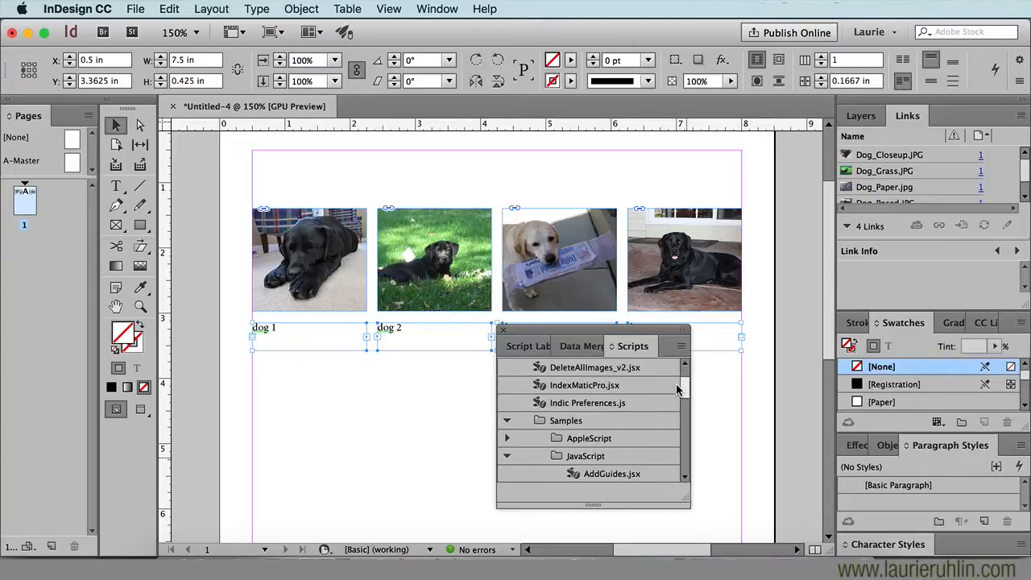
scroll("down", 3)
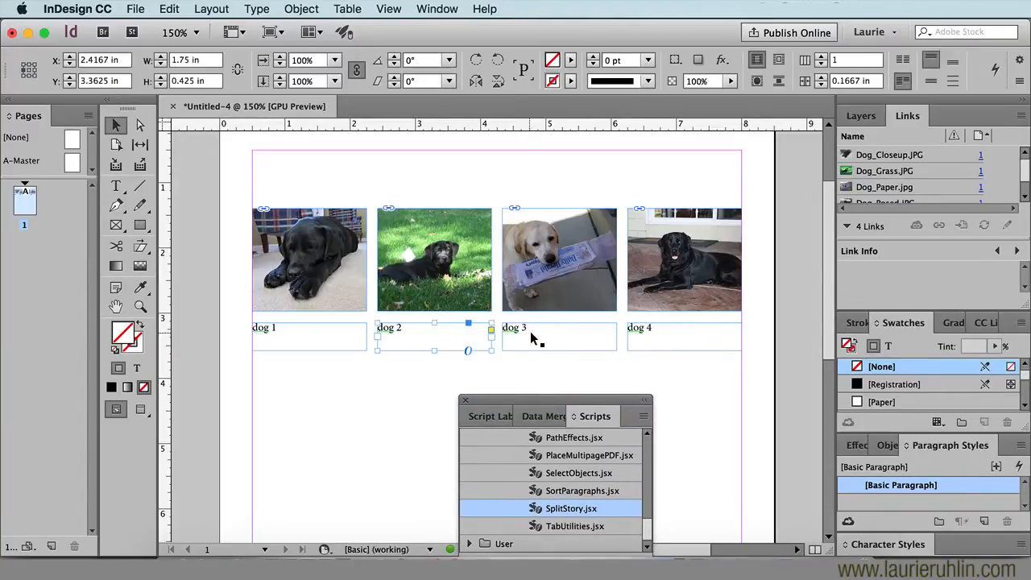
left_click(683, 337)
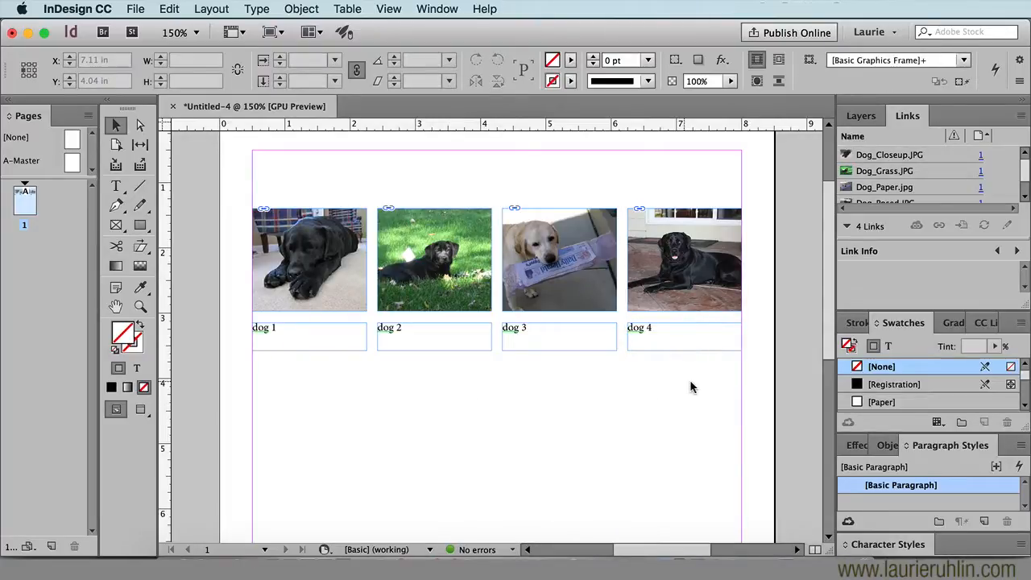
mouse_move(702, 391)
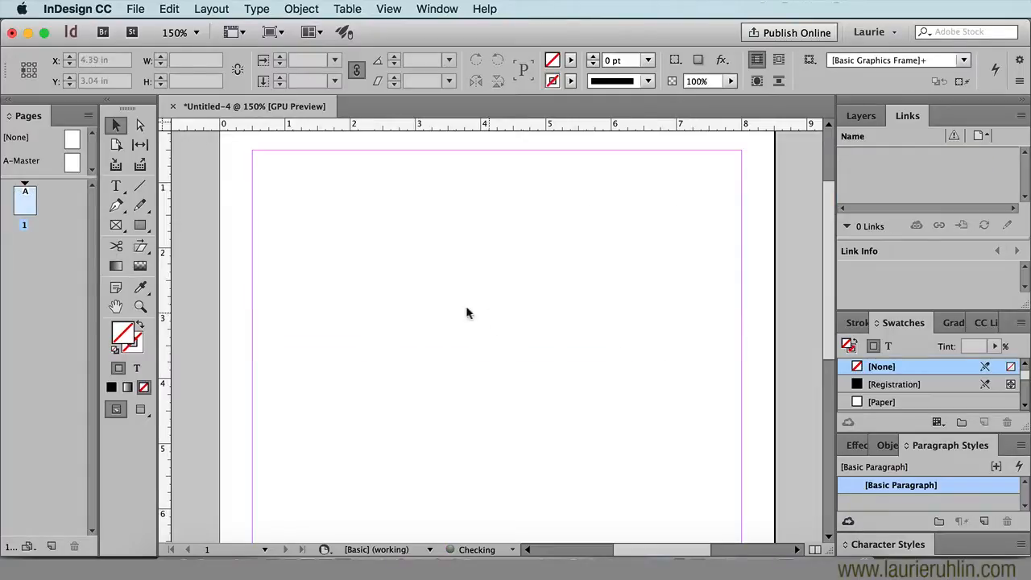
mouse_move(116, 224)
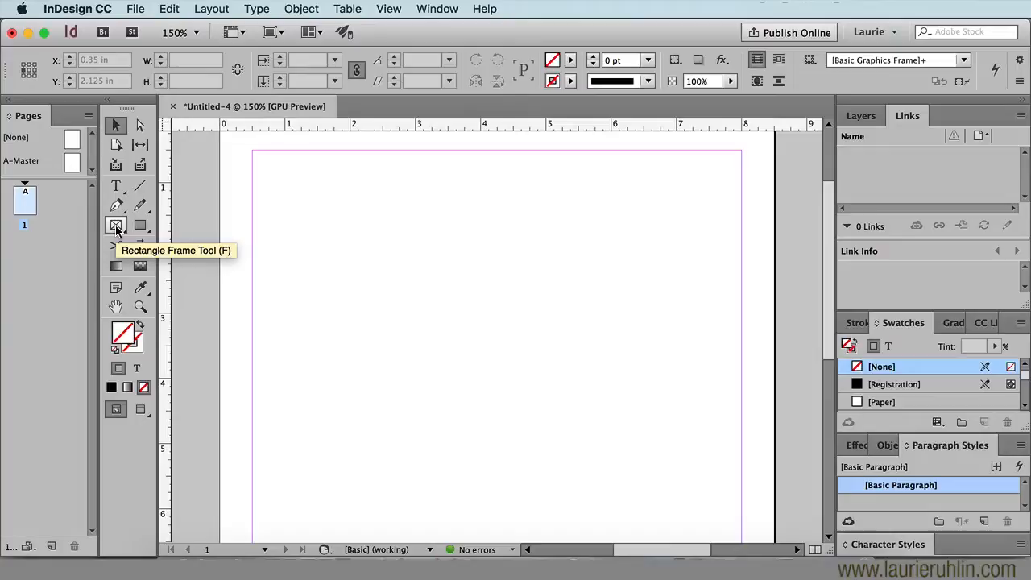
Switch to the Rectangle Frame Tool to draw a row of four empty image frames
left_click(116, 223)
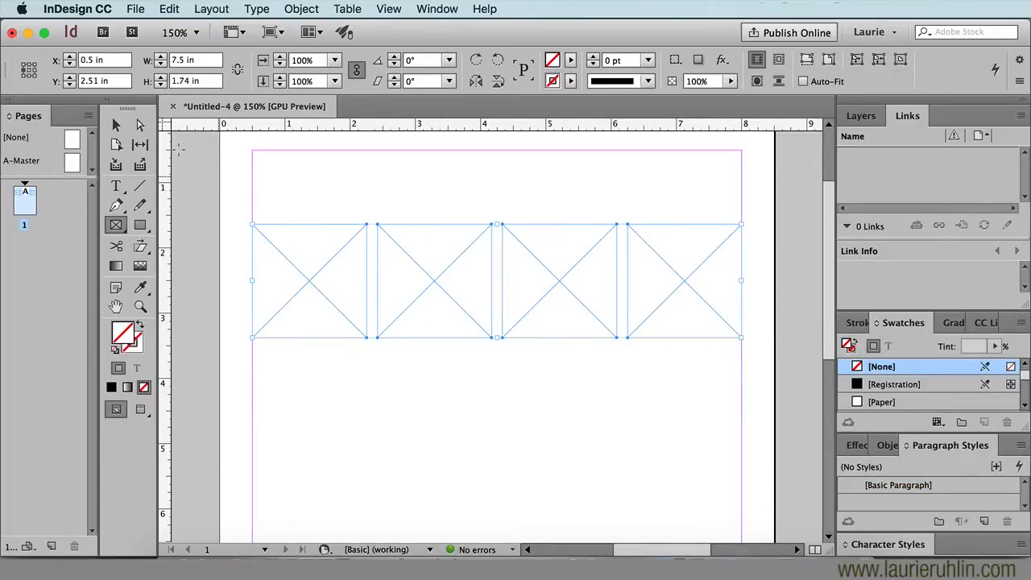
mouse_move(116, 124)
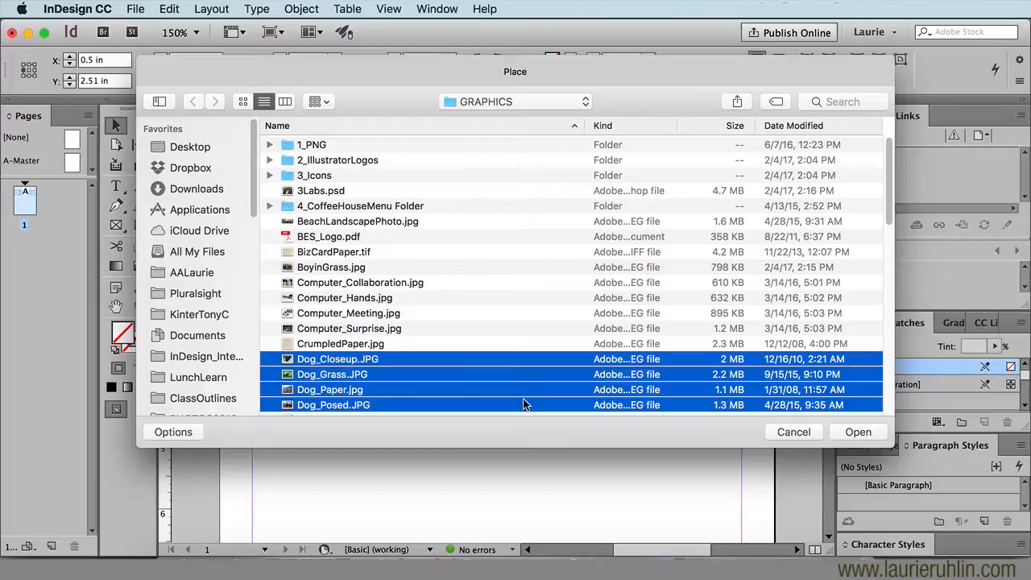
Place the four dog photos into the empty frames and fit them with Fill Frame Proportionally
left_click(857, 432)
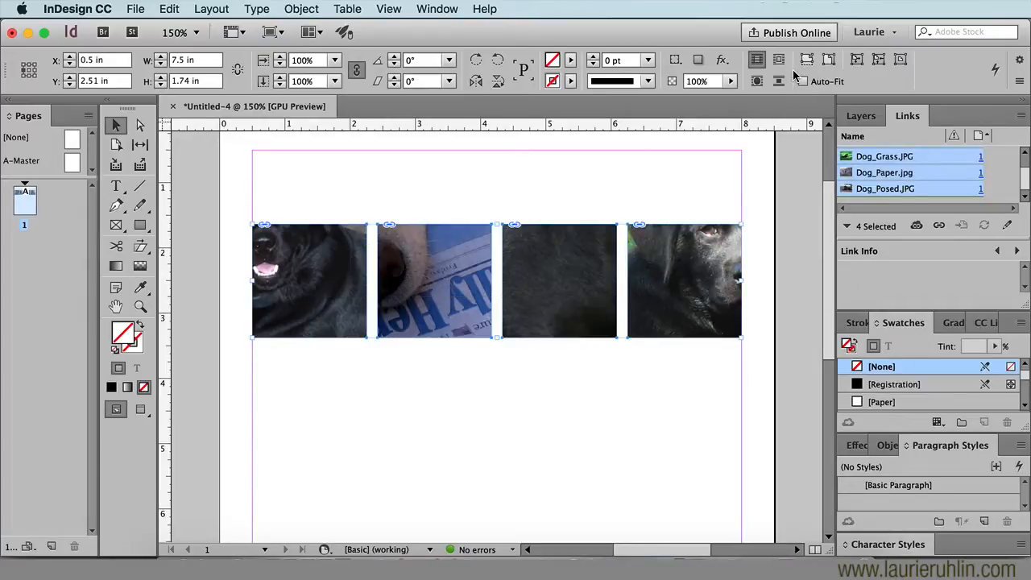
left_click(805, 58)
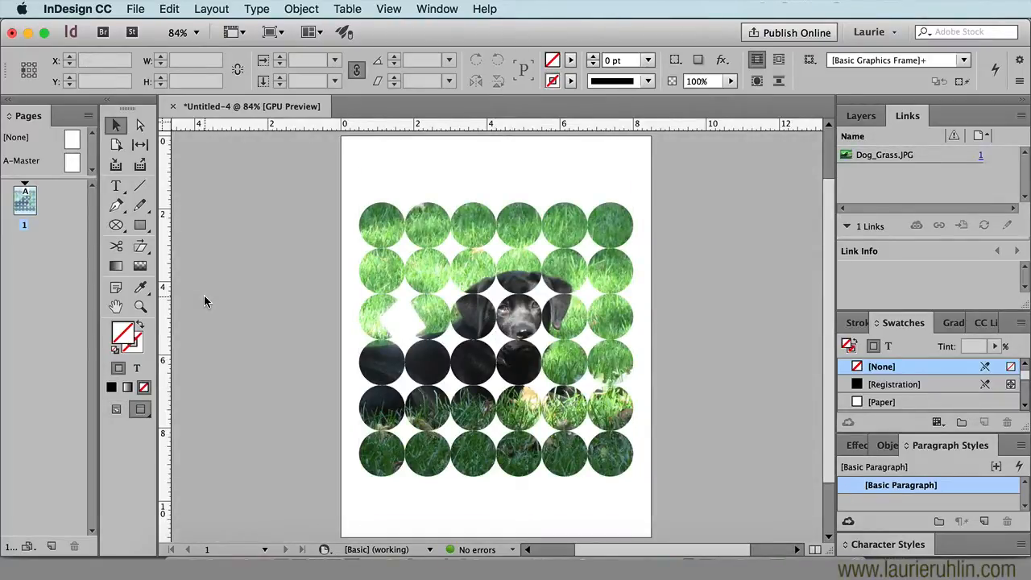
Switch to the Ellipse Frame Tool from the frame-shape flyout
left_click(116, 224)
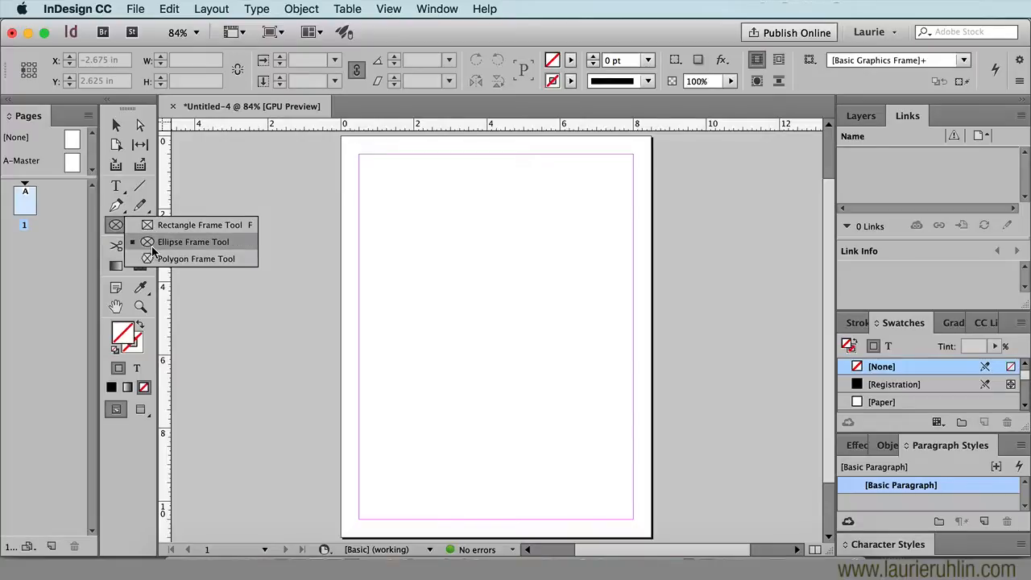
left_click(193, 242)
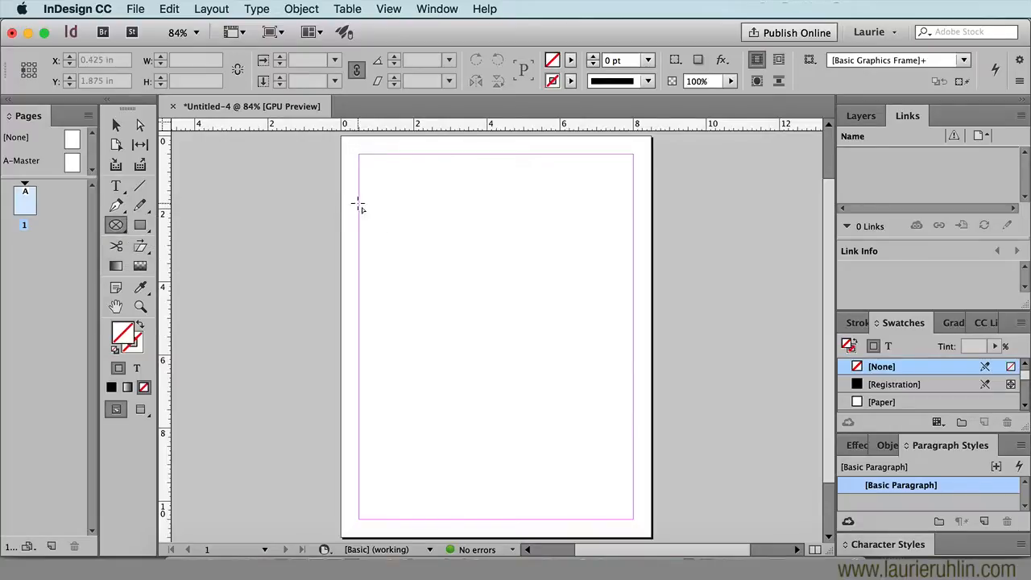
Drag out a 6x6 grid of empty circle frames within the page margins
left_click_drag(359, 203, 633, 492)
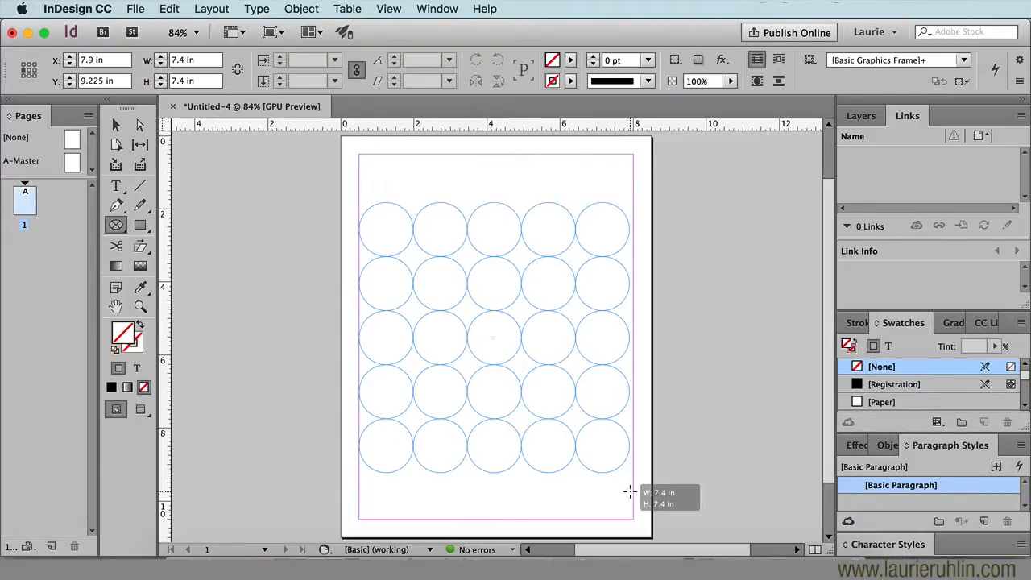
left_click_drag(630, 491, 630, 491)
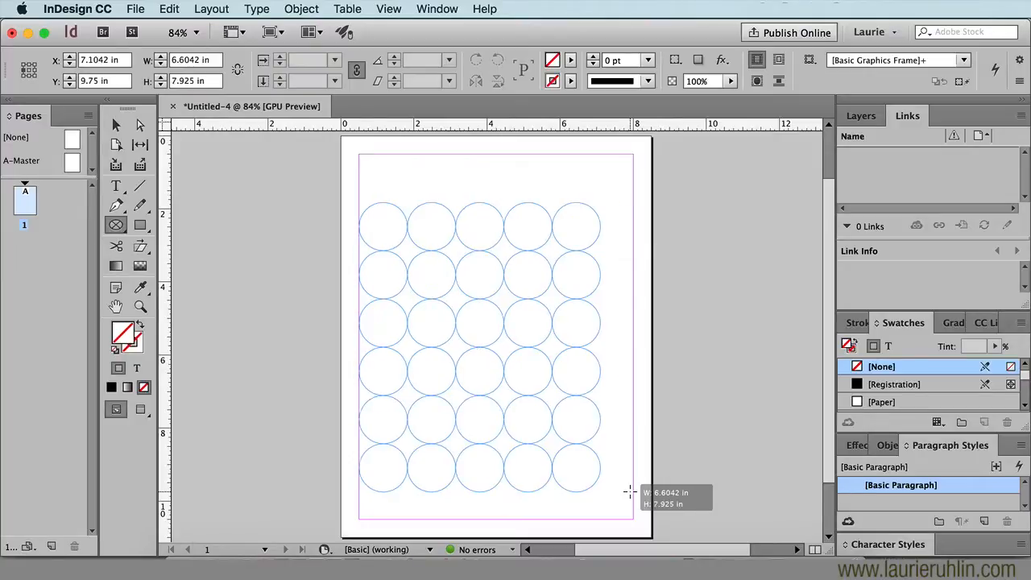
left_click_drag(631, 493, 631, 499)
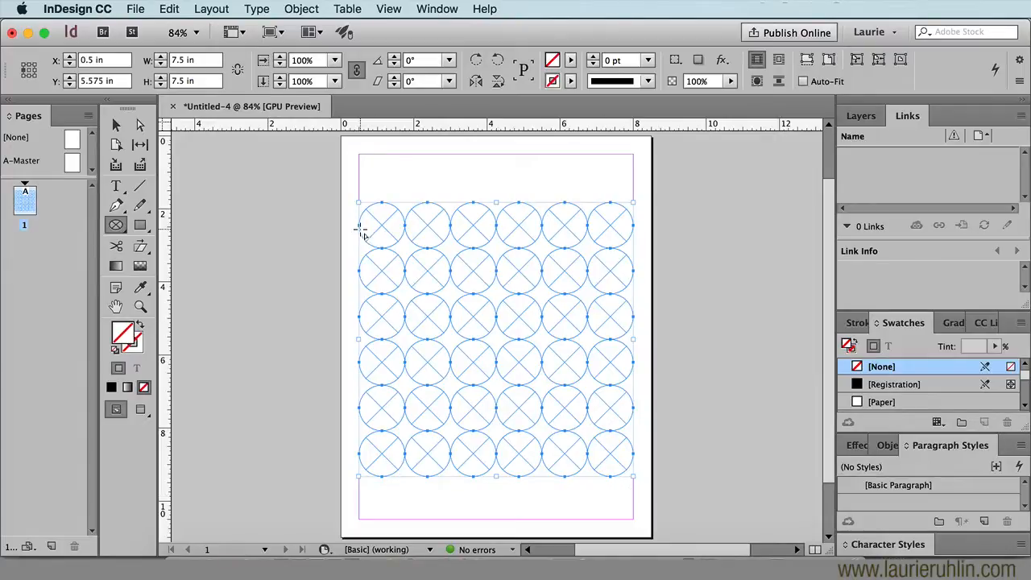
left_click(301, 9)
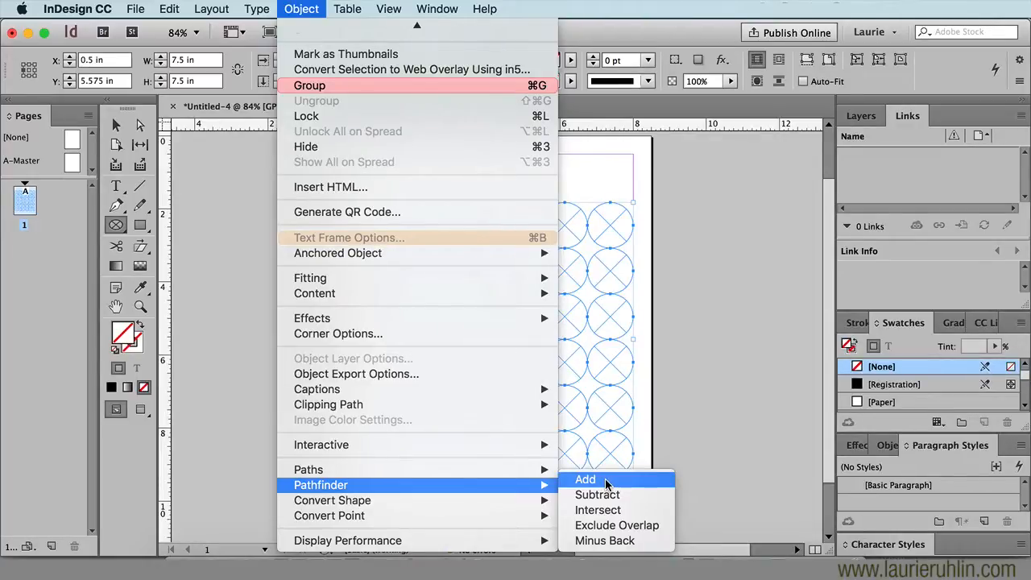
Combine the 36 selected circle frames into one compound shape via Pathfinder Add
left_click(586, 480)
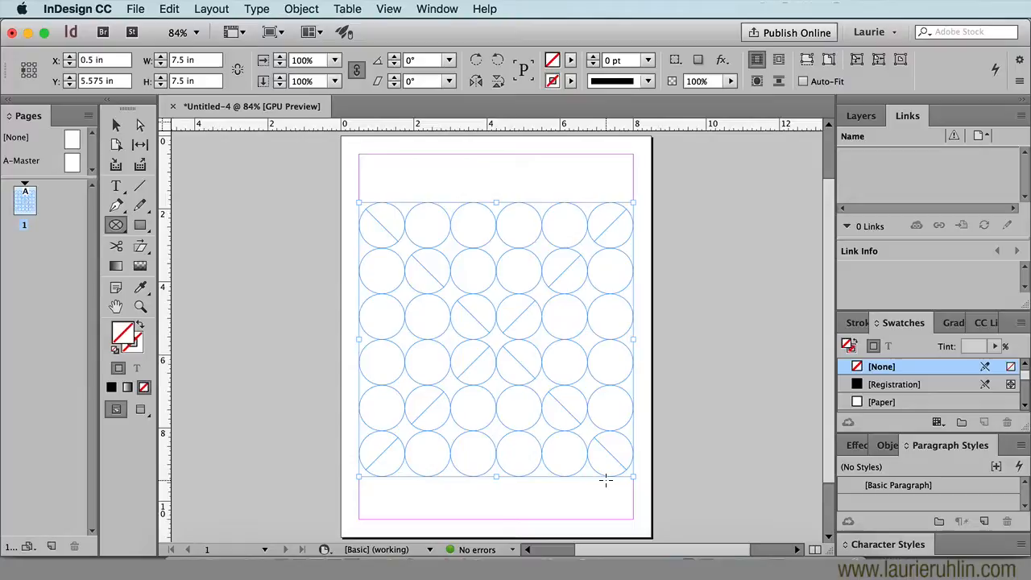
left_click(135, 10)
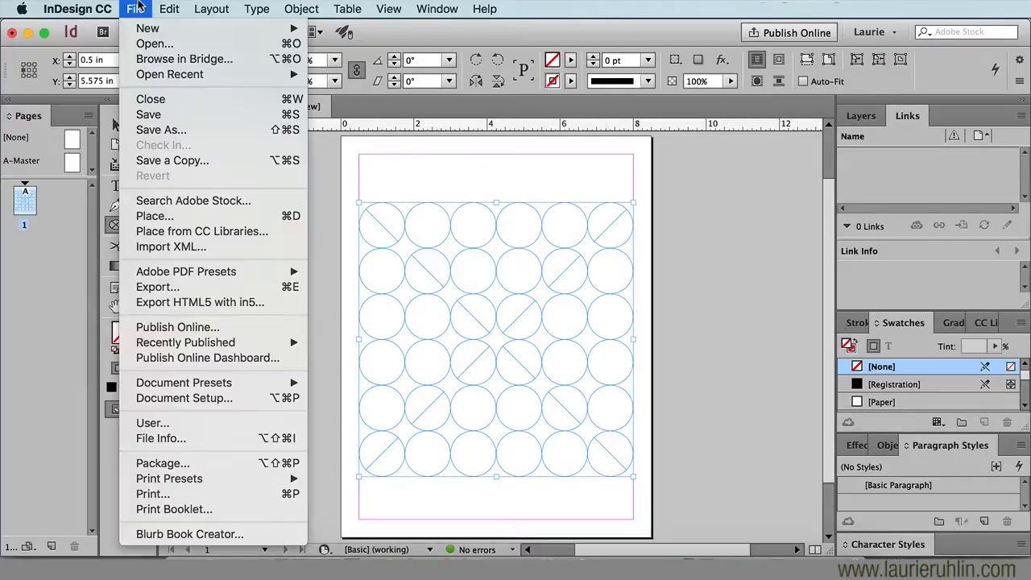
mouse_move(154, 216)
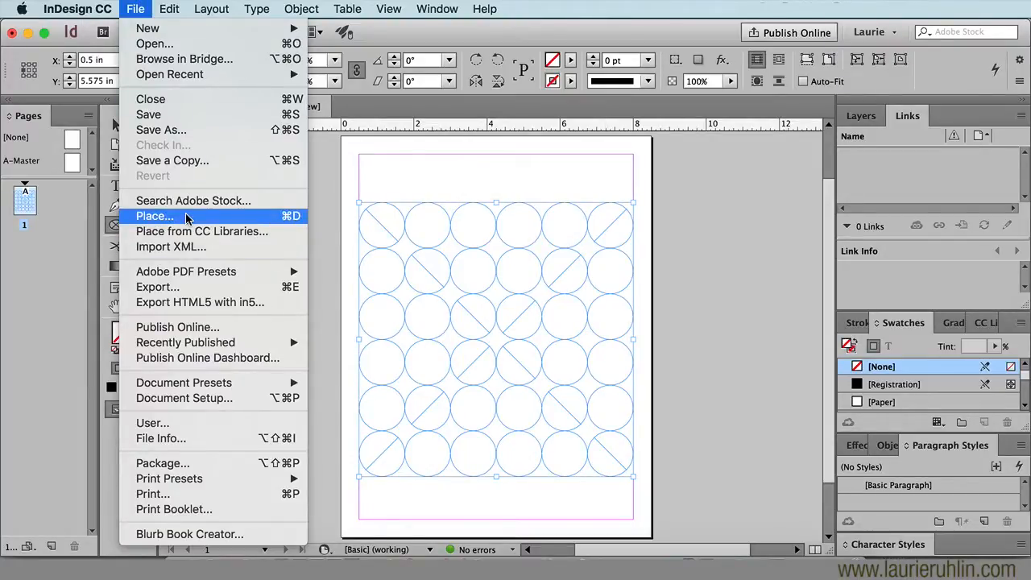
Place Dog_Grass.JPG into the combined circle-grid frame
left_click(155, 216)
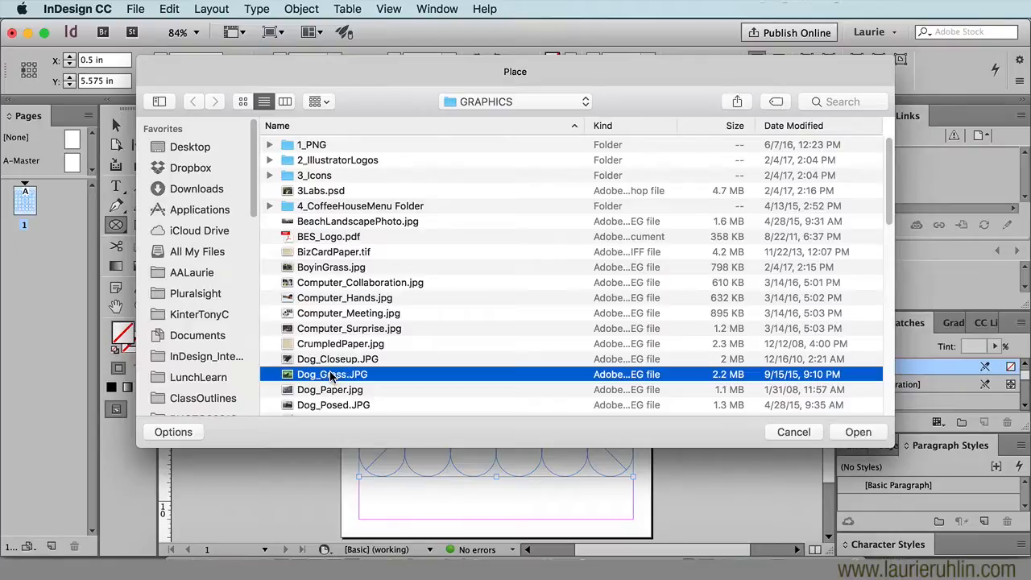
left_click(857, 432)
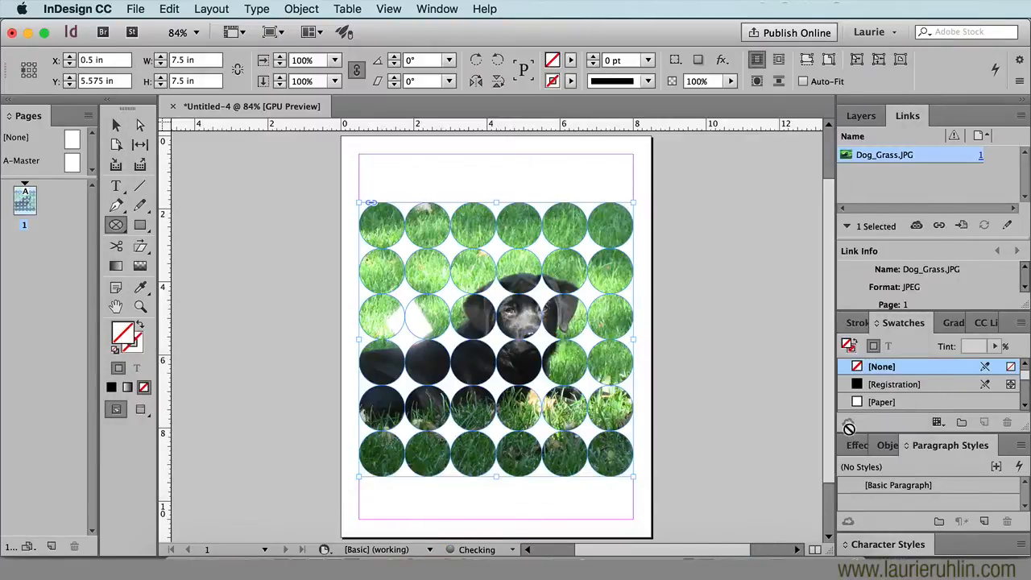
mouse_move(847, 429)
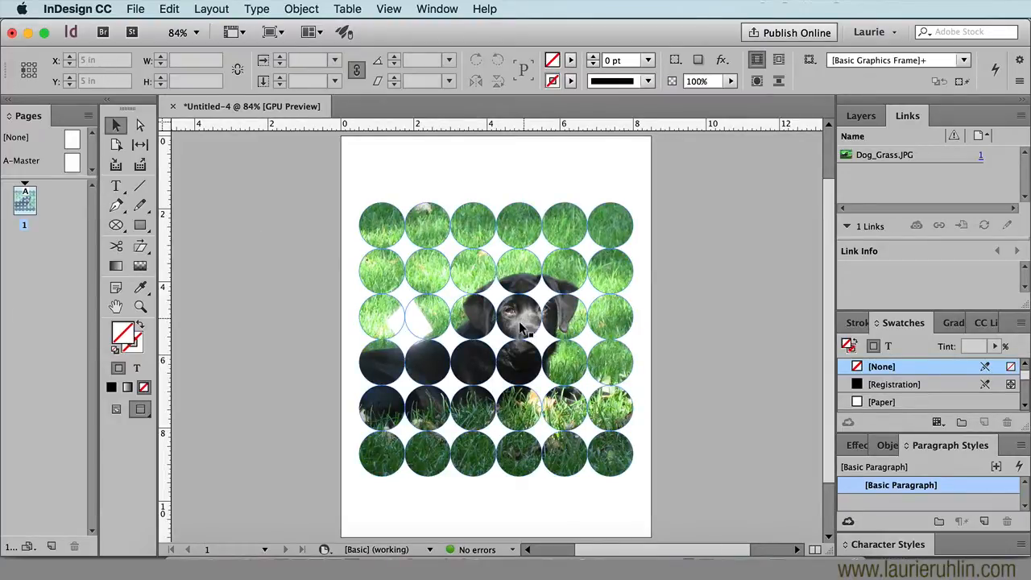
Reposition the dog photo inside the circles with the content grabber and deselect
left_click(519, 323)
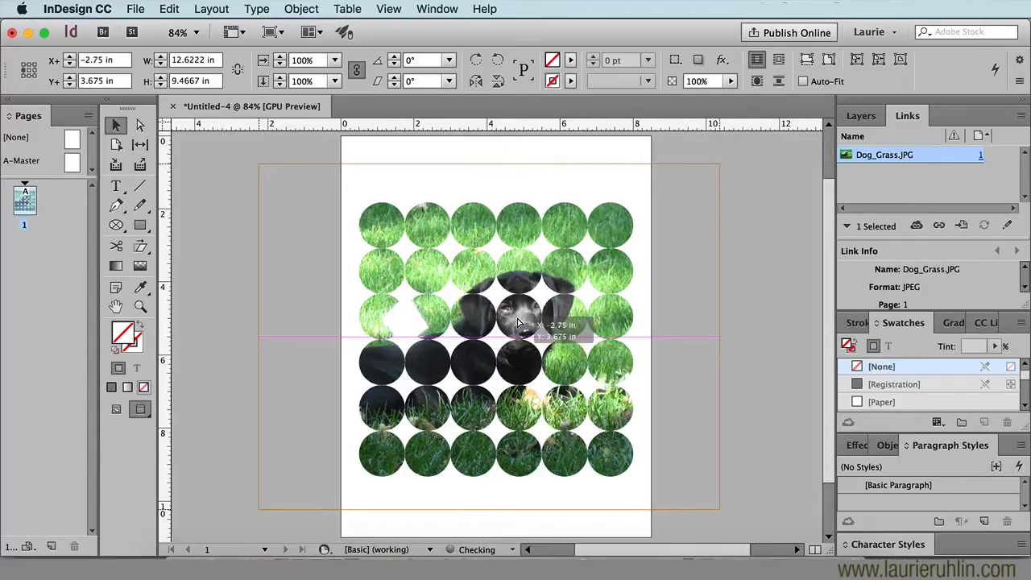
left_click(515, 314)
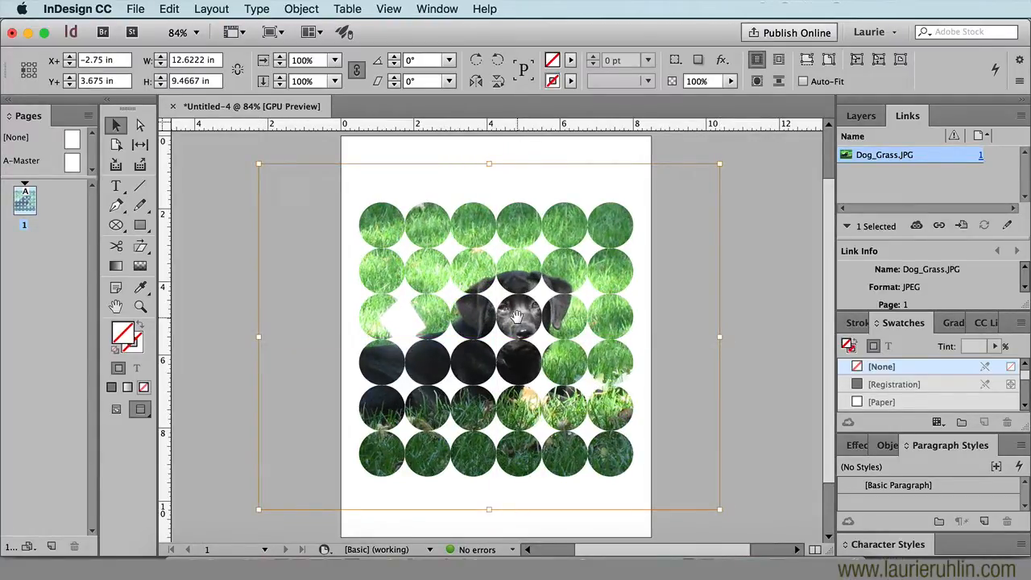
left_click(206, 301)
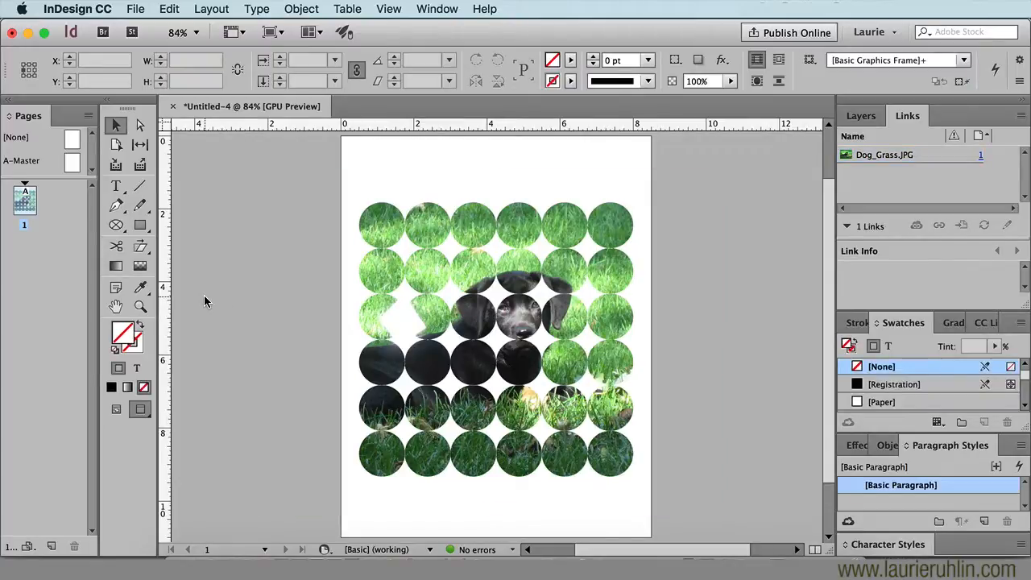